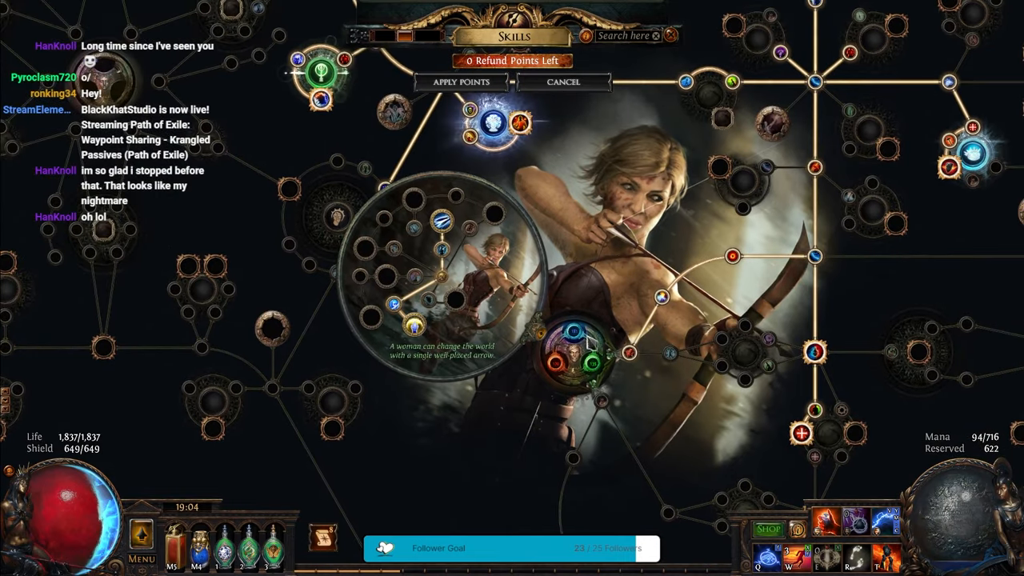
mouse_move(429, 329)
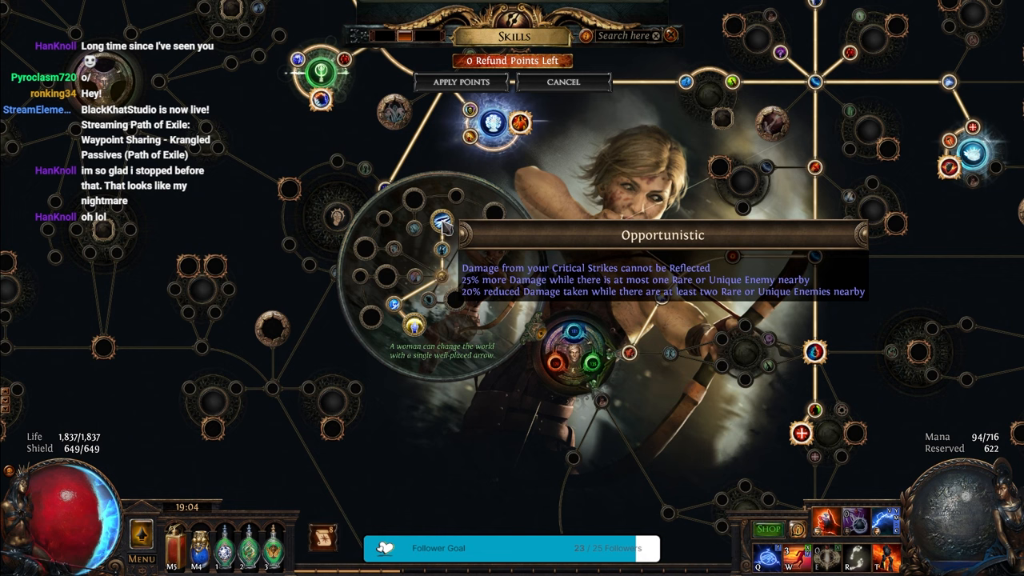
mouse_move(448, 301)
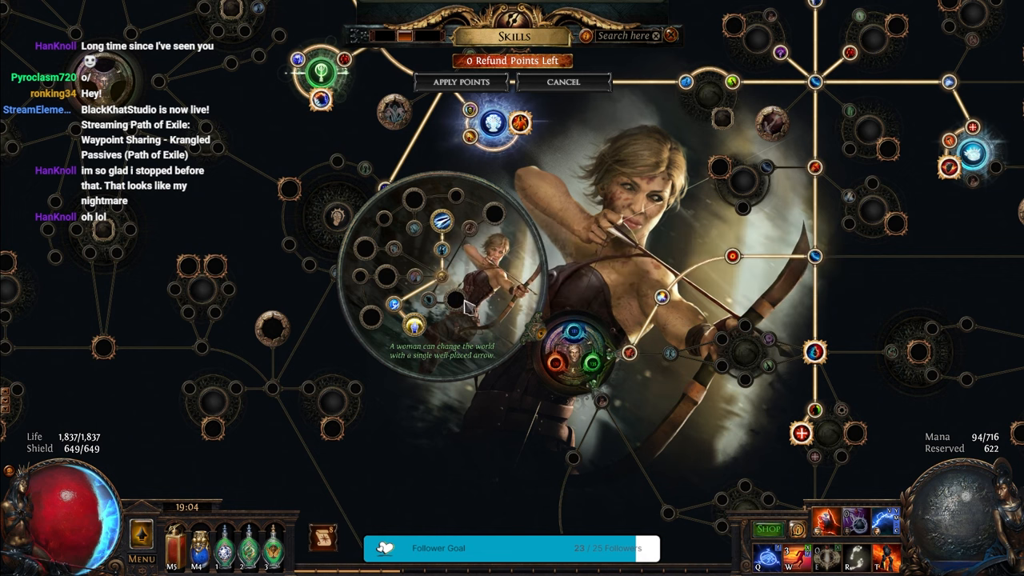
mouse_move(456, 304)
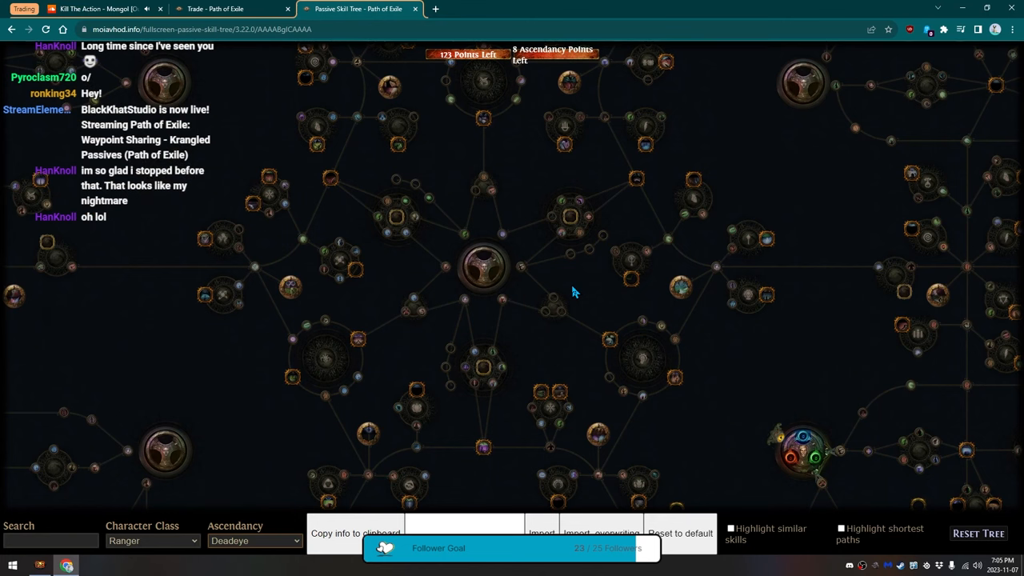
mouse_move(612, 228)
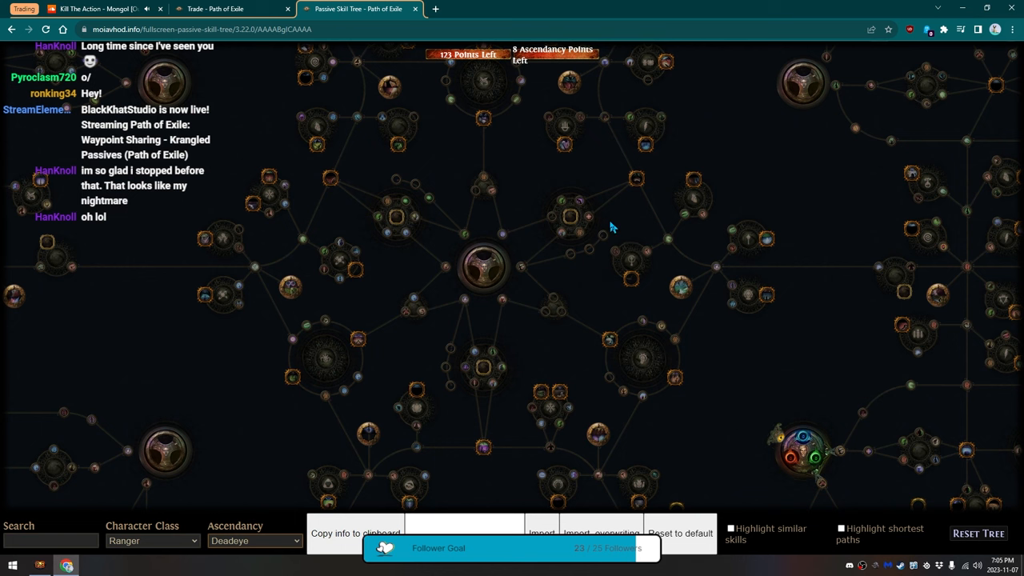
mouse_move(372, 228)
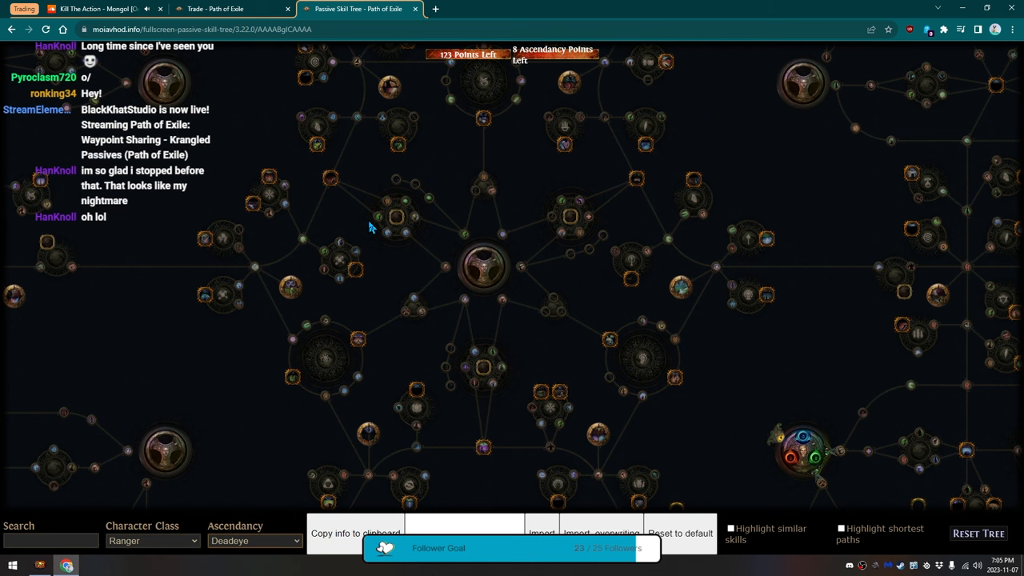
Zoom the Krangled viewer into the Ranger Deadeye ascendancy nodes.
scroll(down, 3)
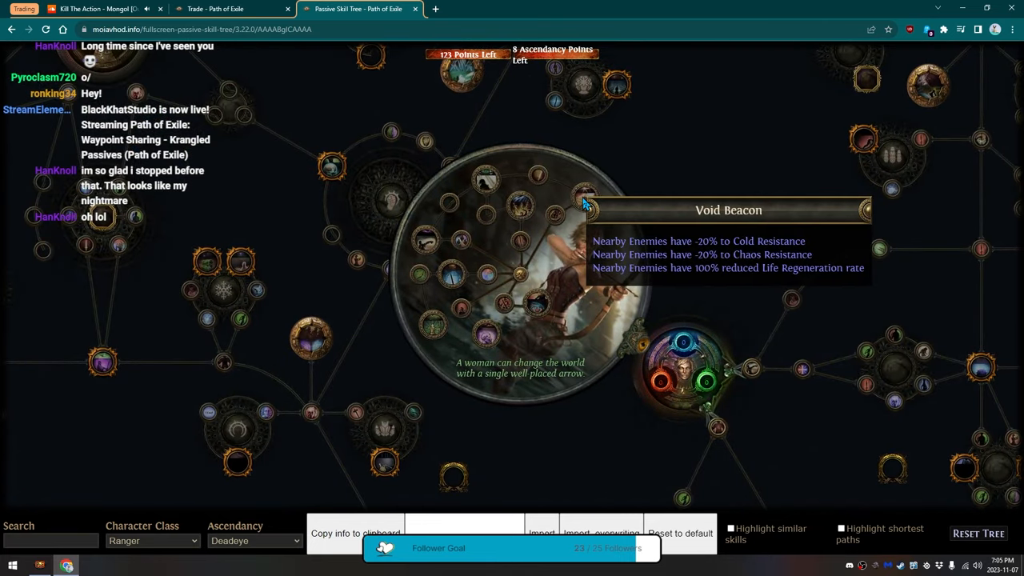
mouse_move(520, 207)
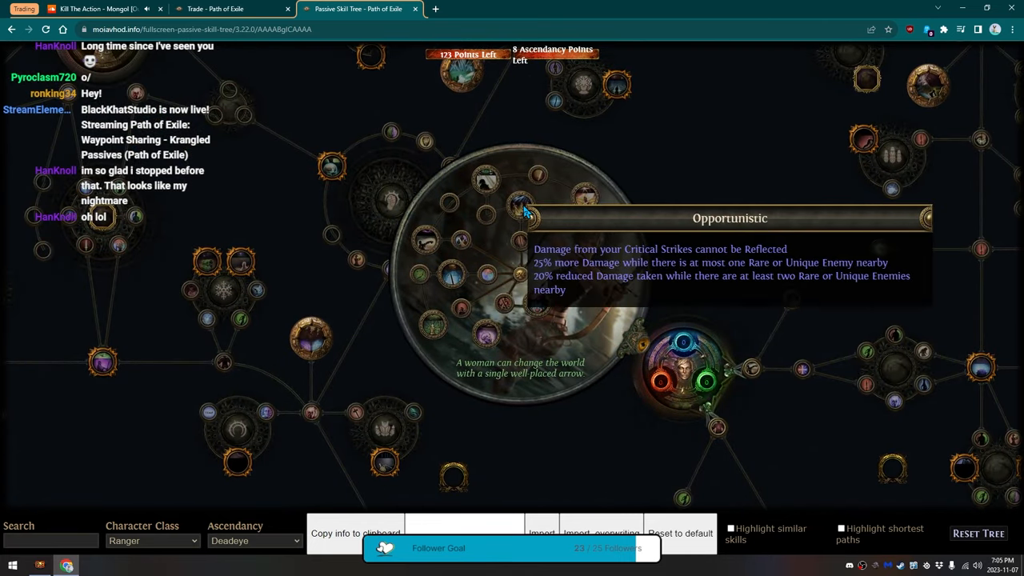
mouse_move(483, 182)
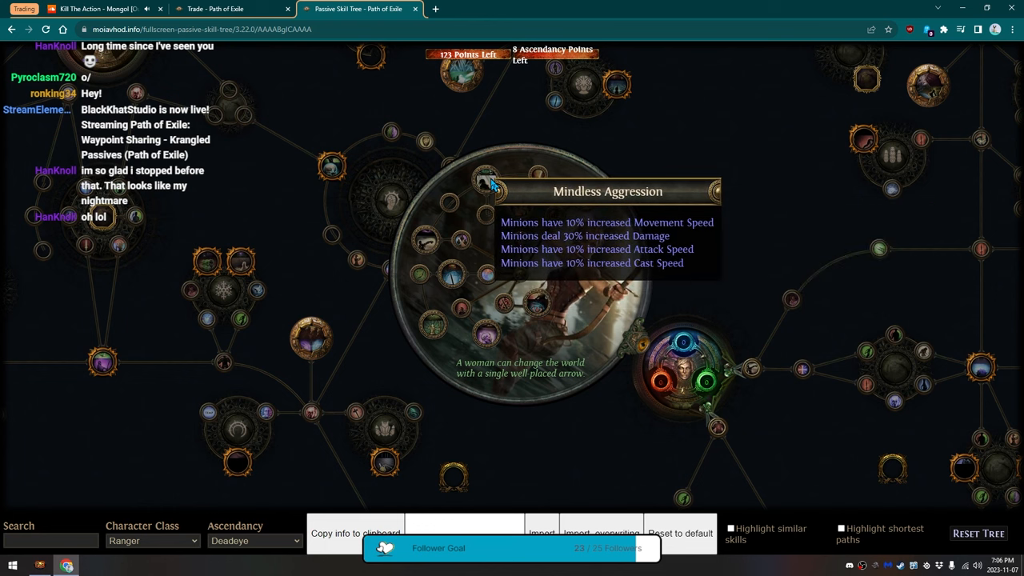
mouse_move(431, 243)
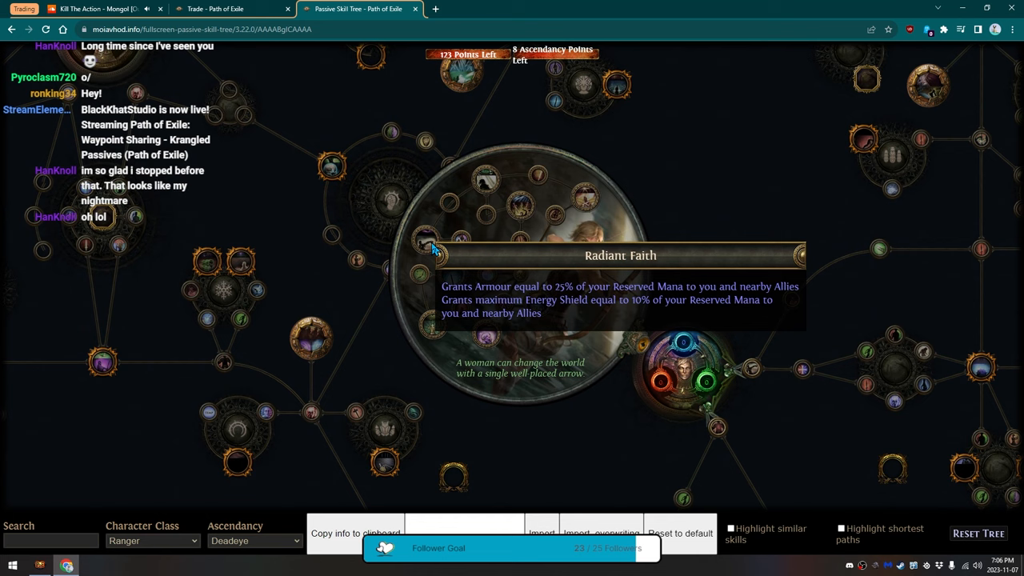
mouse_move(451, 279)
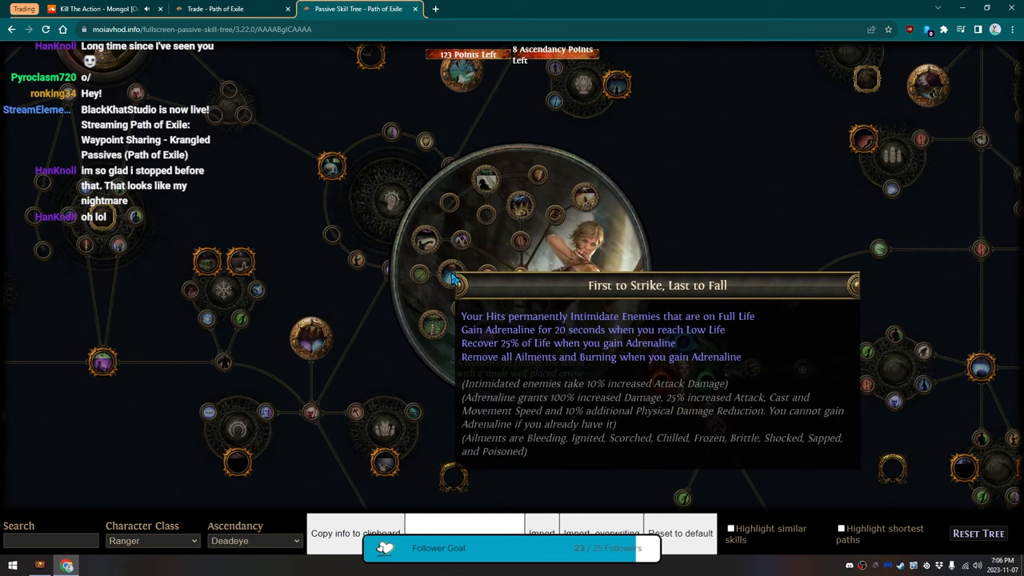
mouse_move(435, 326)
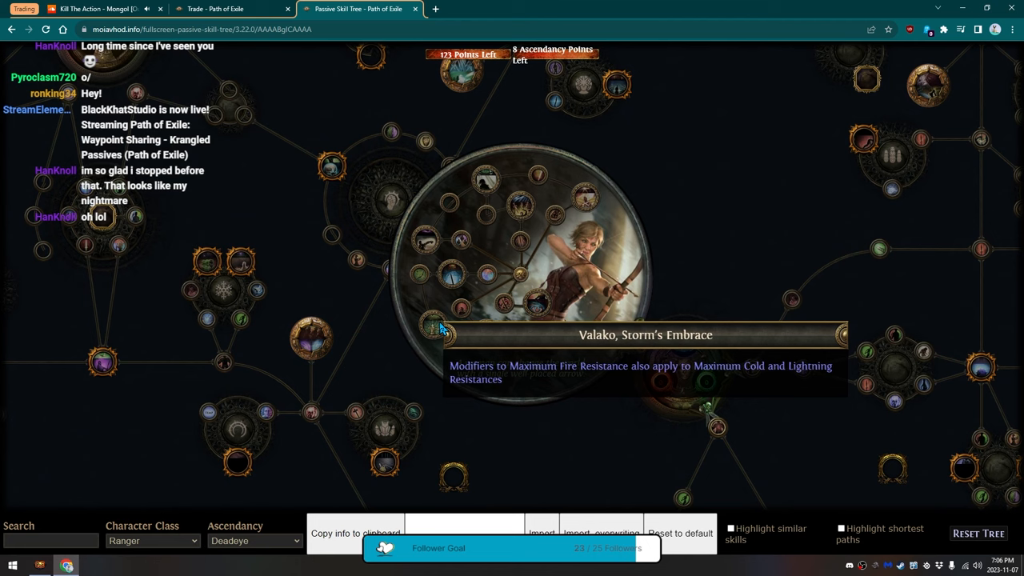
mouse_move(484, 326)
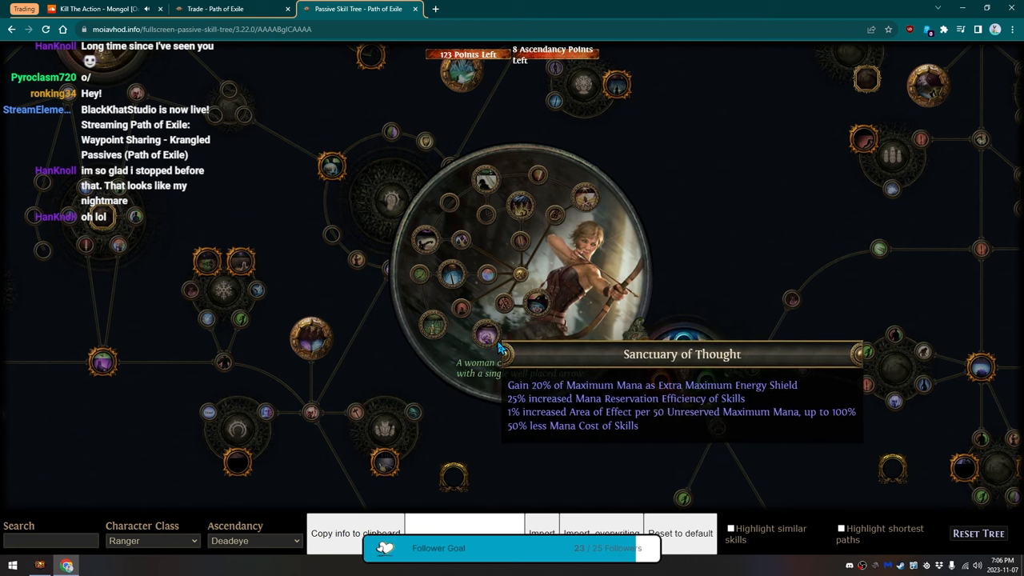
mouse_move(536, 304)
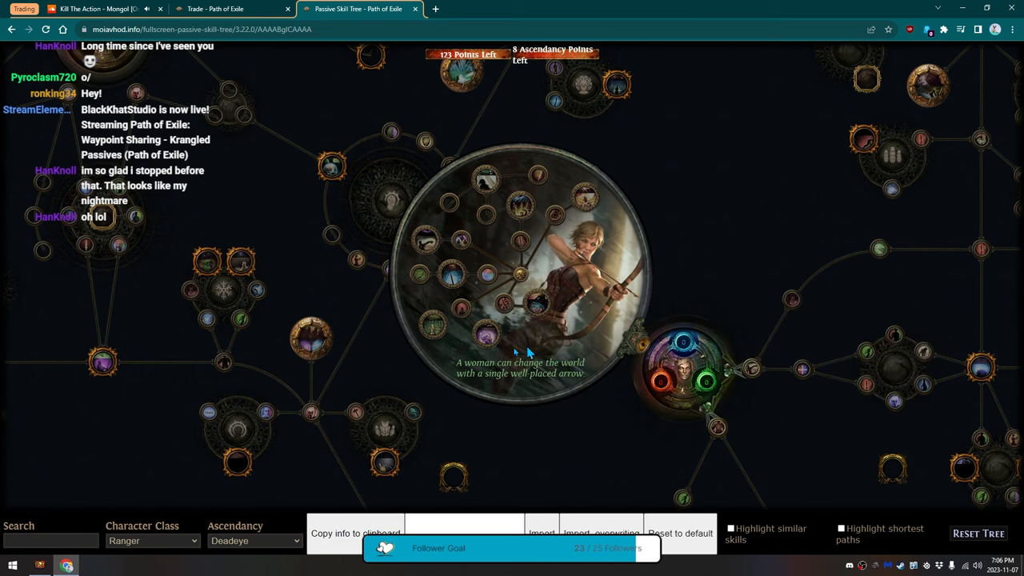
mouse_move(563, 205)
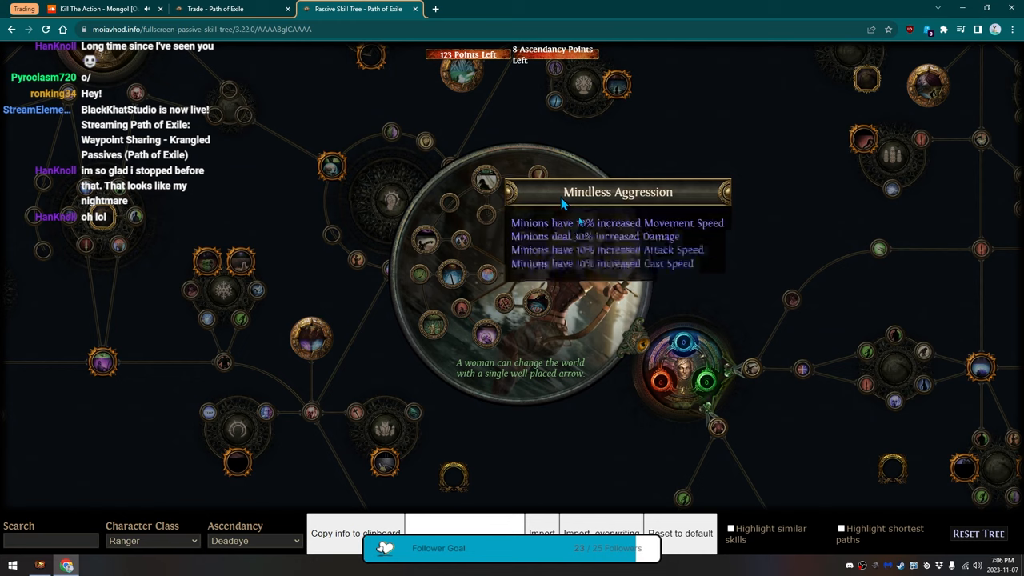
mouse_move(448, 296)
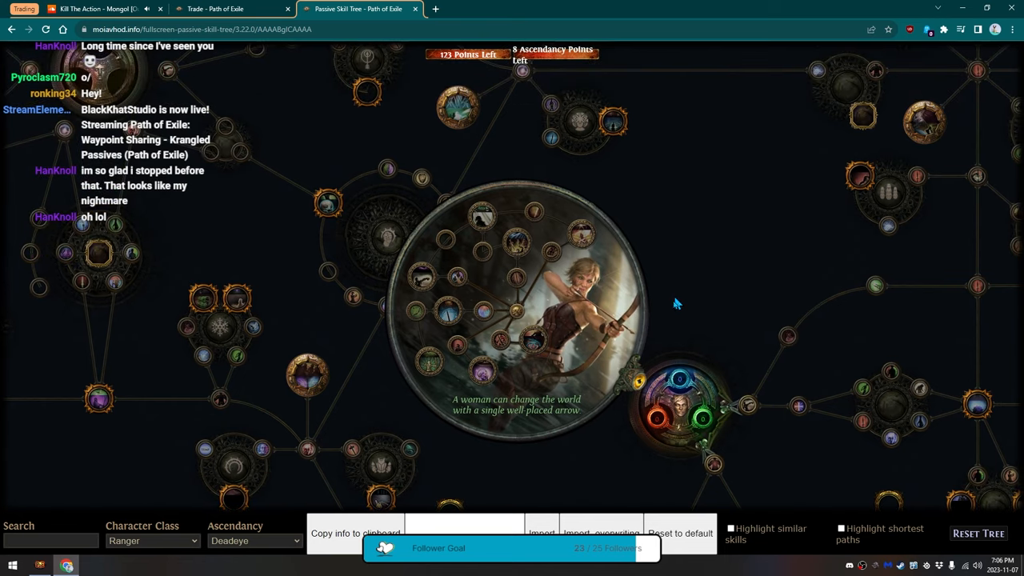
mouse_move(644, 322)
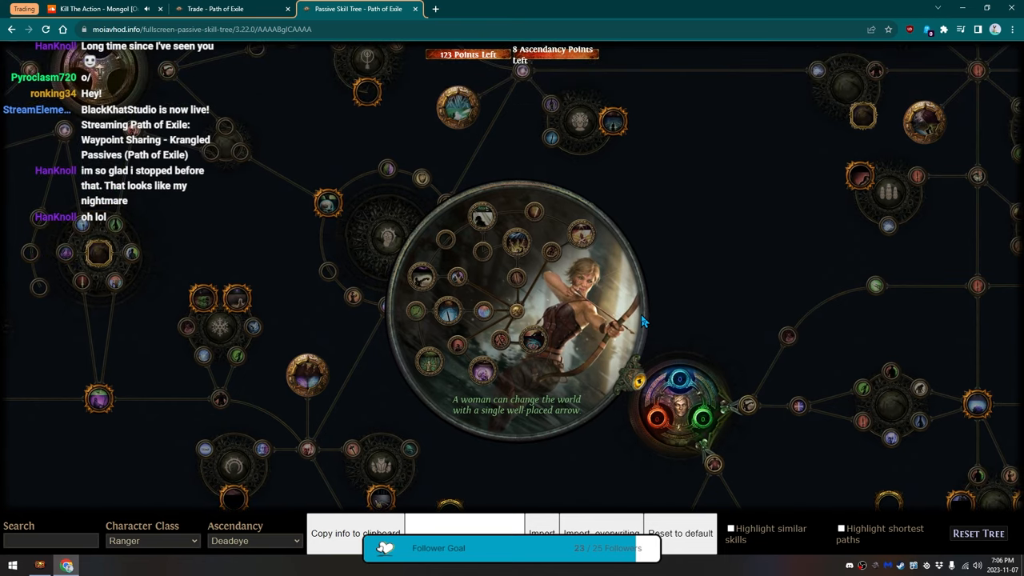
mouse_move(591, 331)
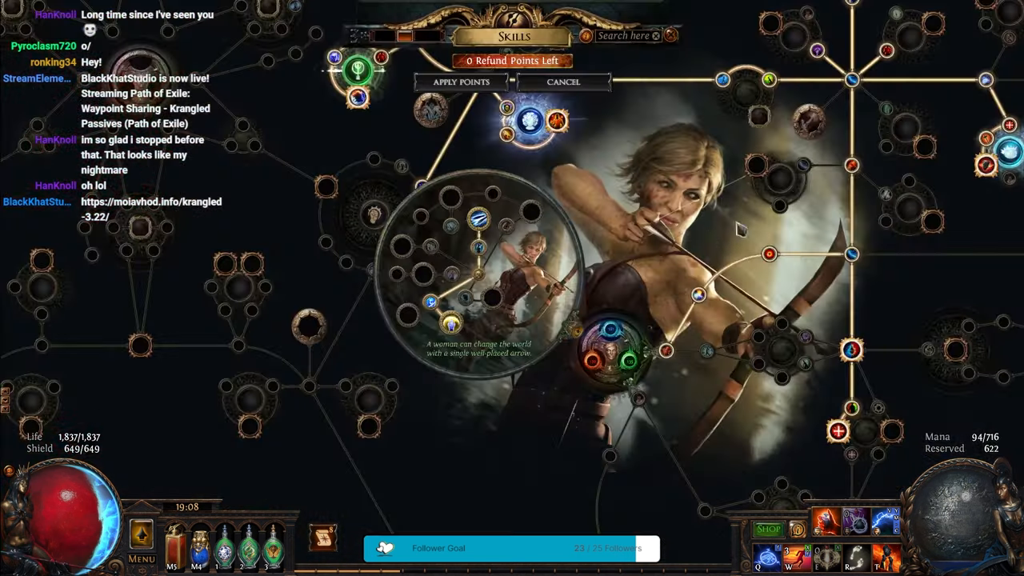
Zoom the in-game passive tree around the Ranger starting area.
scroll(down, 3)
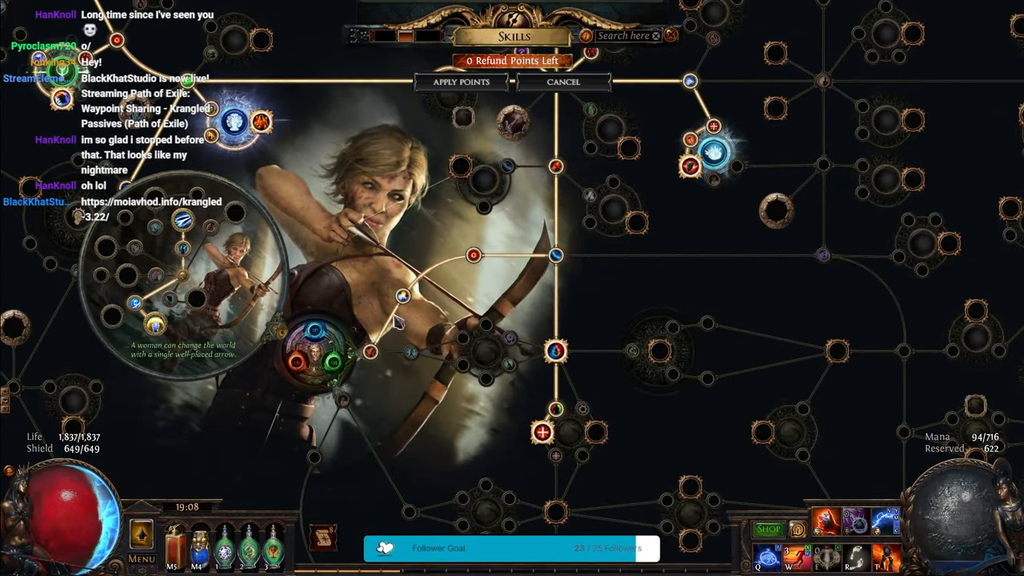
mouse_move(474, 256)
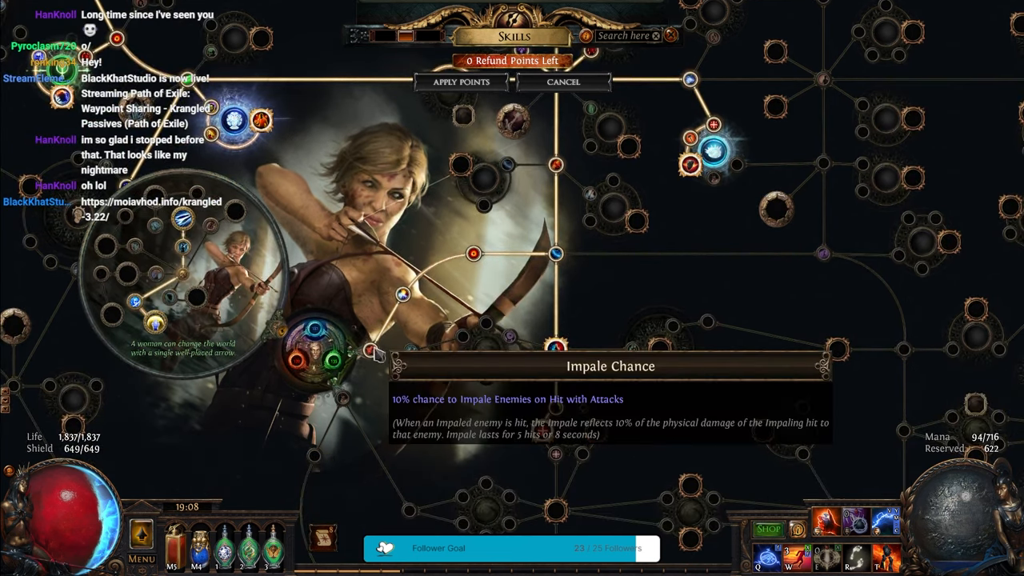
mouse_move(472, 256)
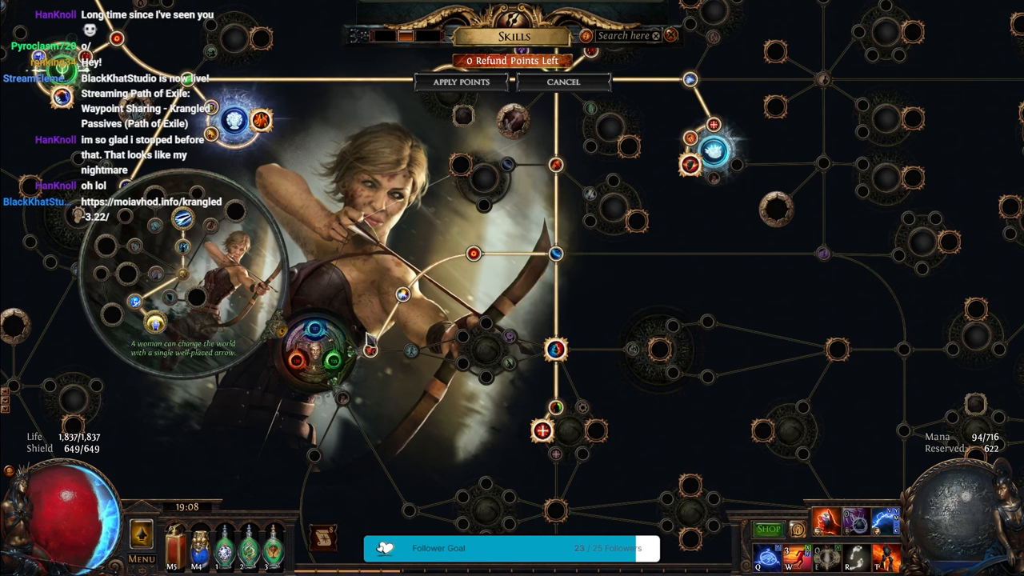
mouse_move(554, 255)
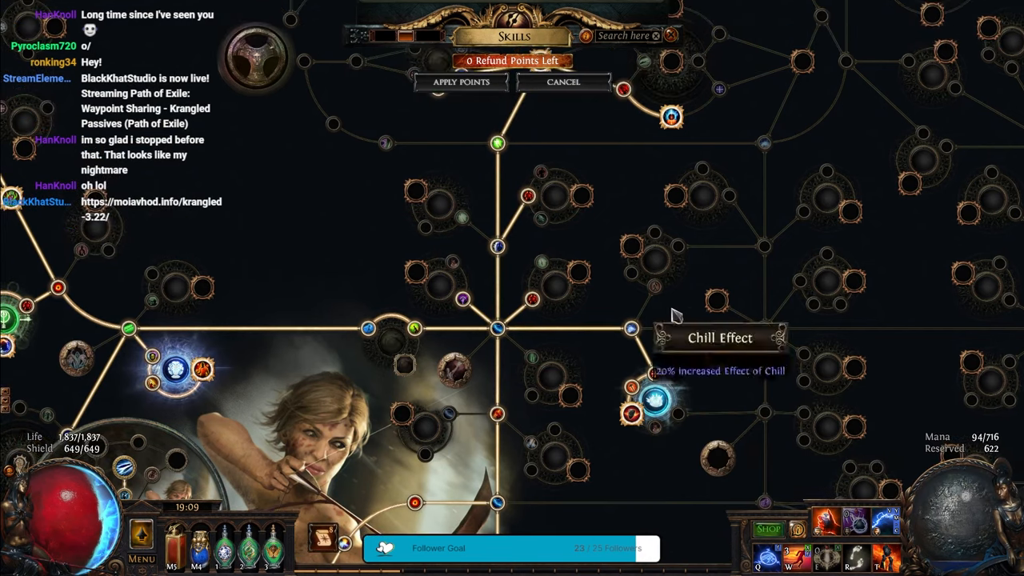
mouse_move(528, 195)
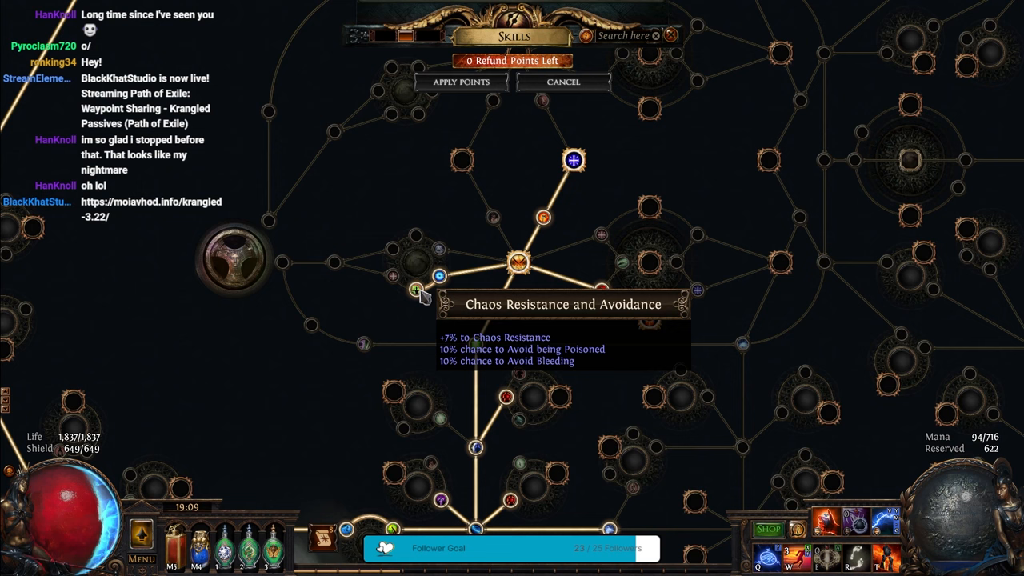
mouse_move(573, 161)
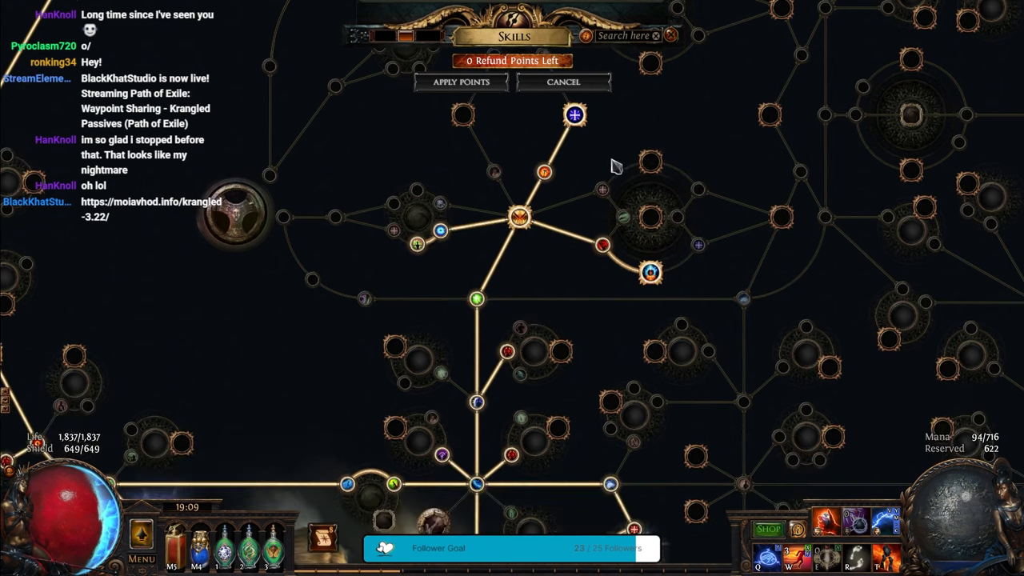
mouse_move(650, 272)
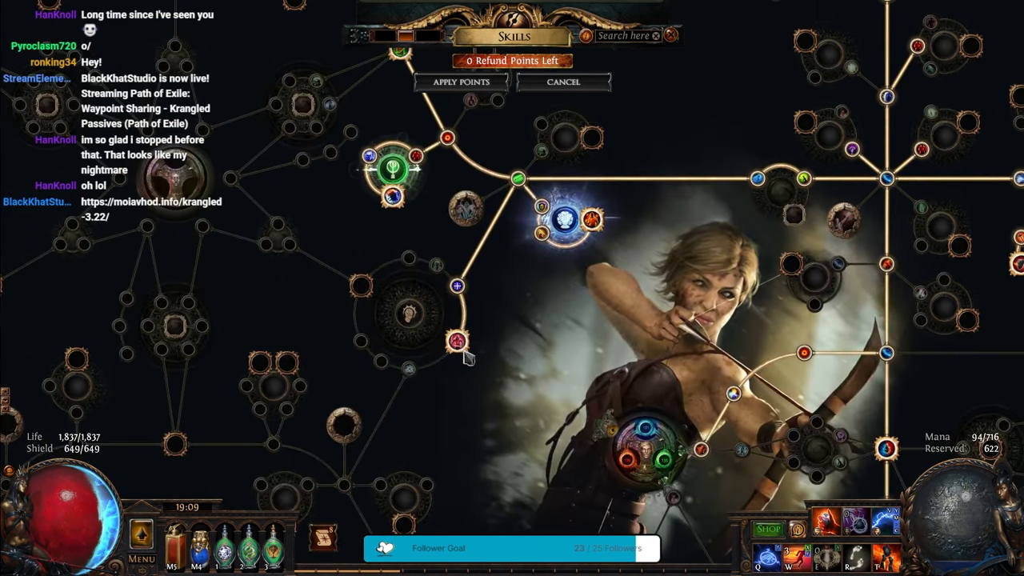
mouse_move(457, 343)
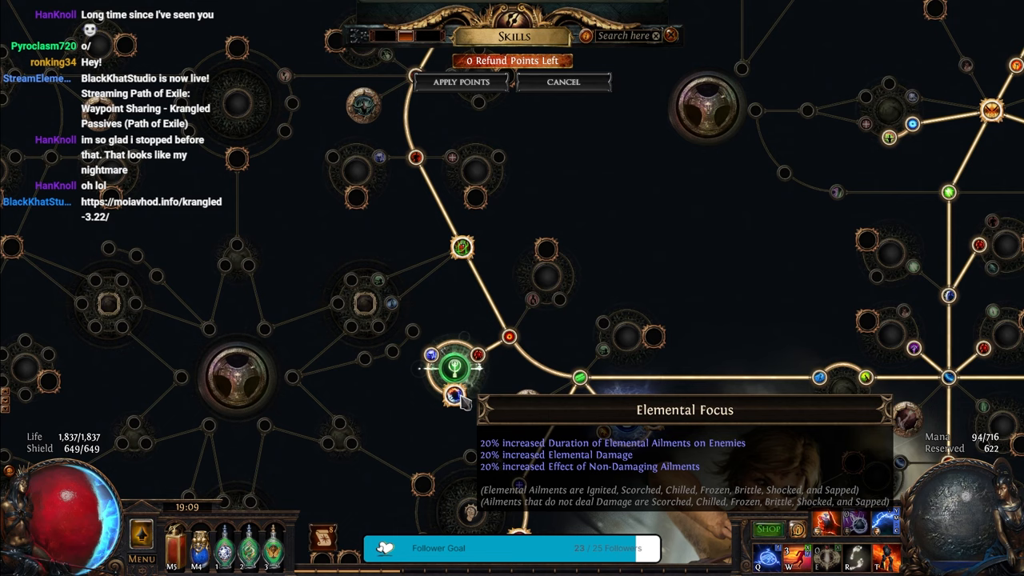
mouse_move(461, 250)
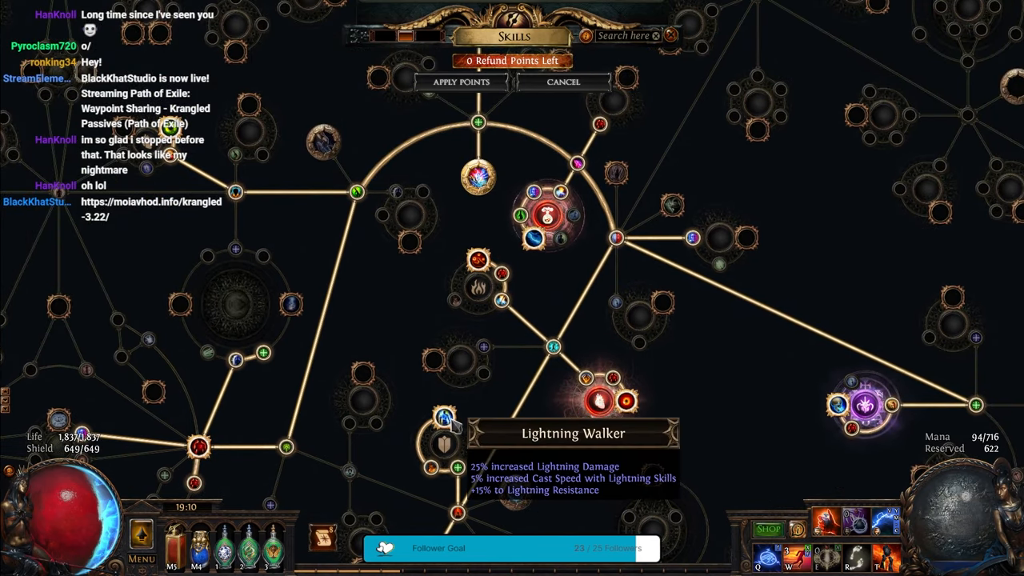
mouse_move(537, 240)
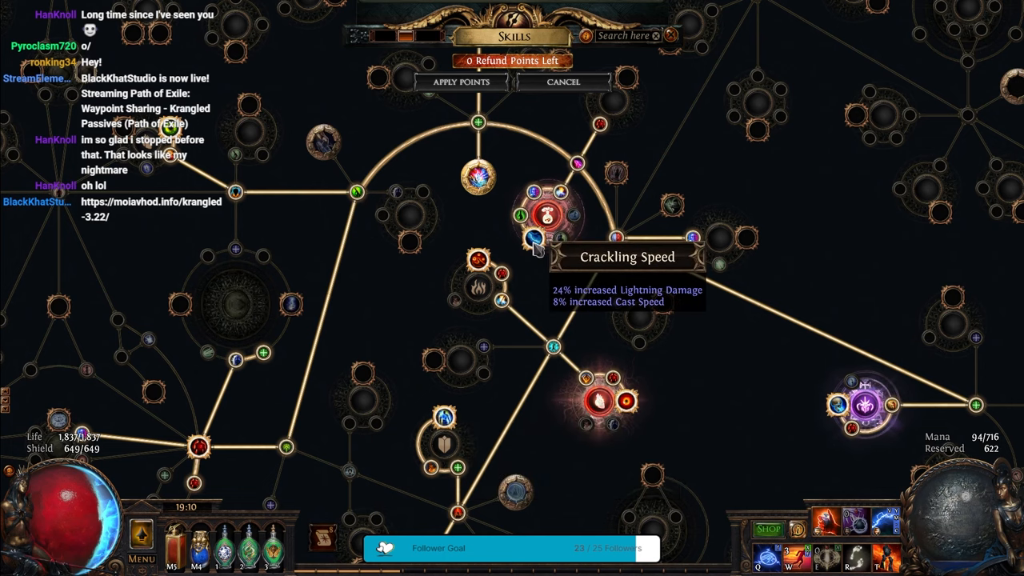
mouse_move(745, 366)
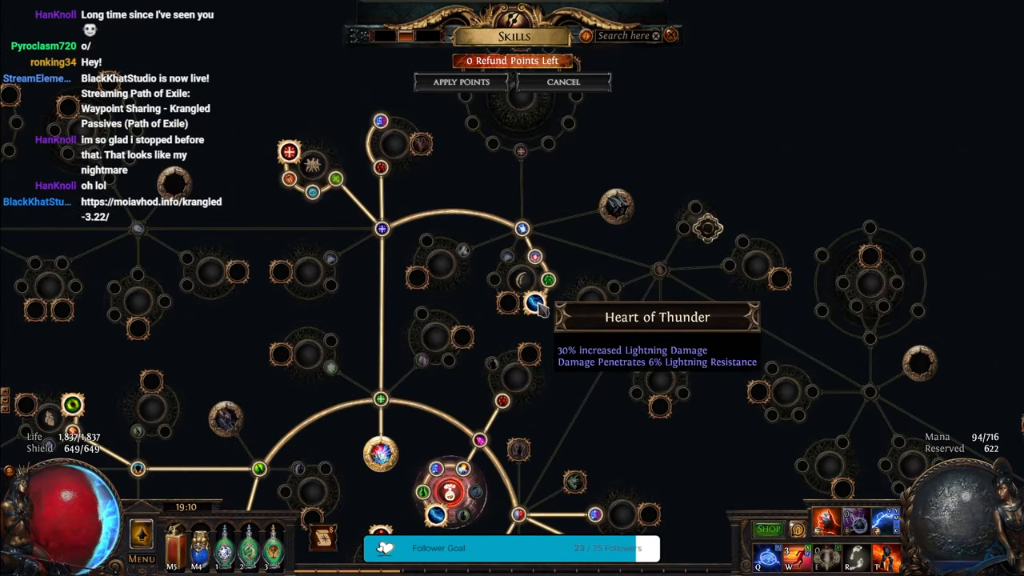
drag(536, 320, 712, 221)
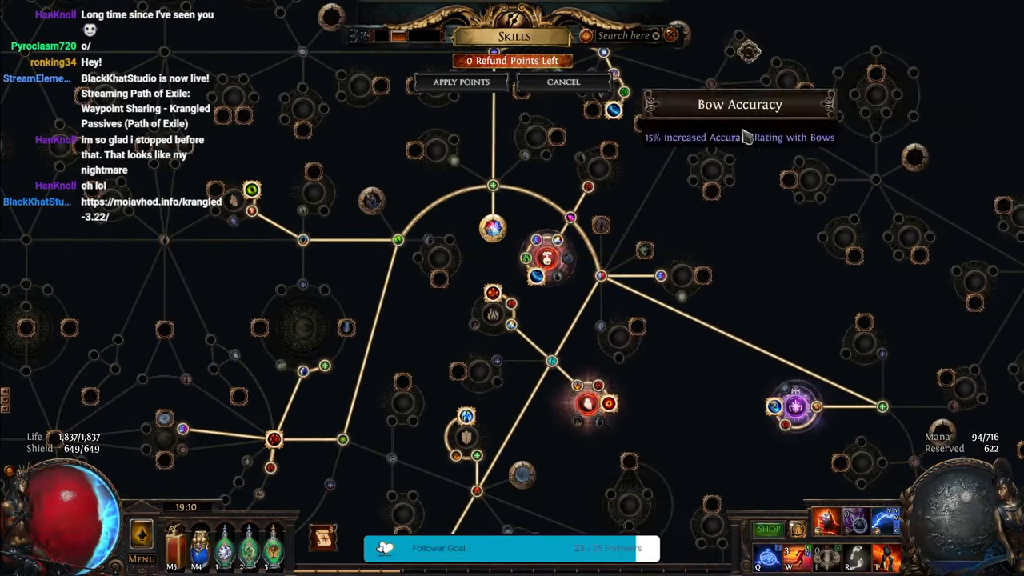
mouse_move(493, 231)
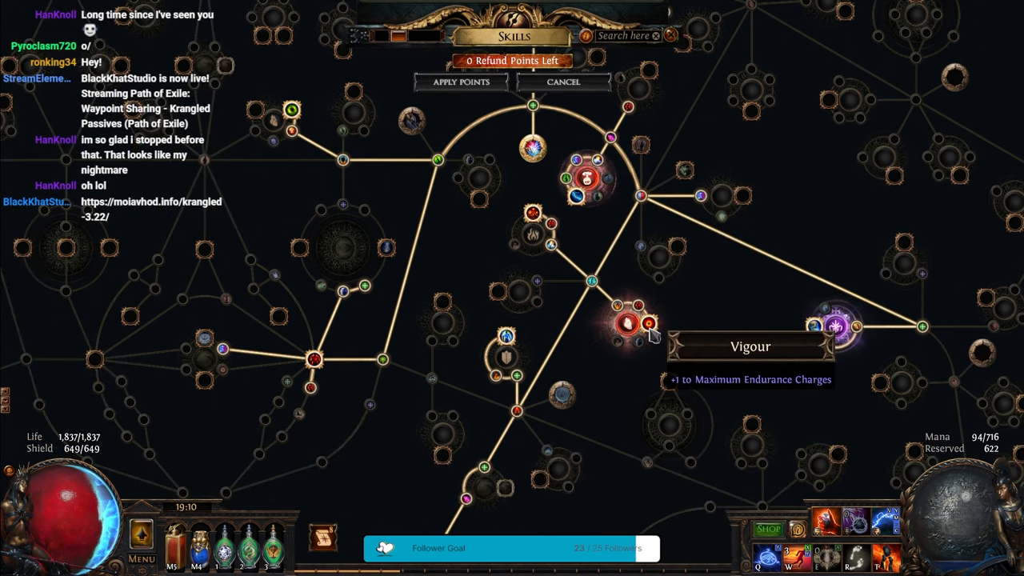
mouse_move(542, 231)
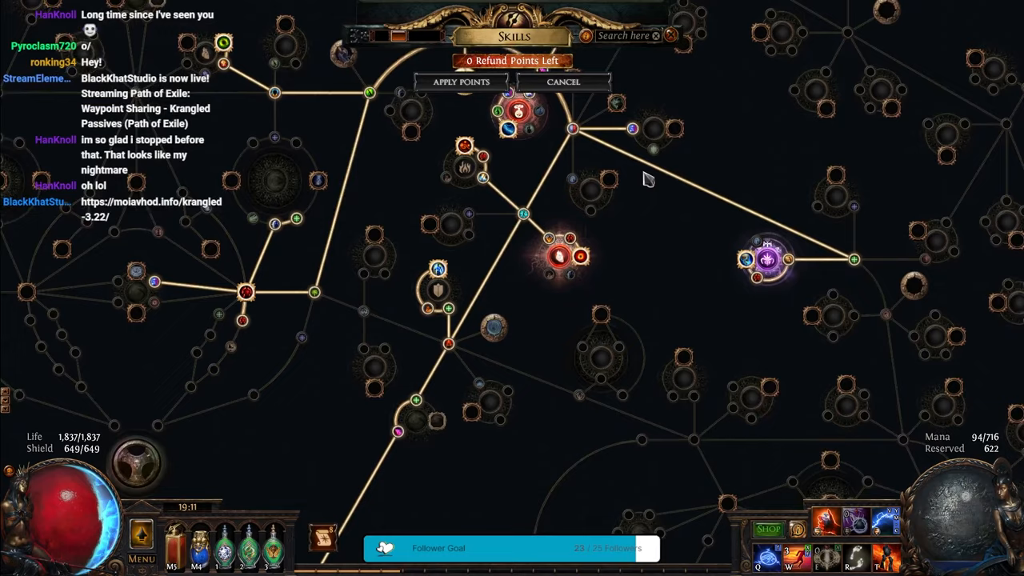
drag(648, 180, 739, 320)
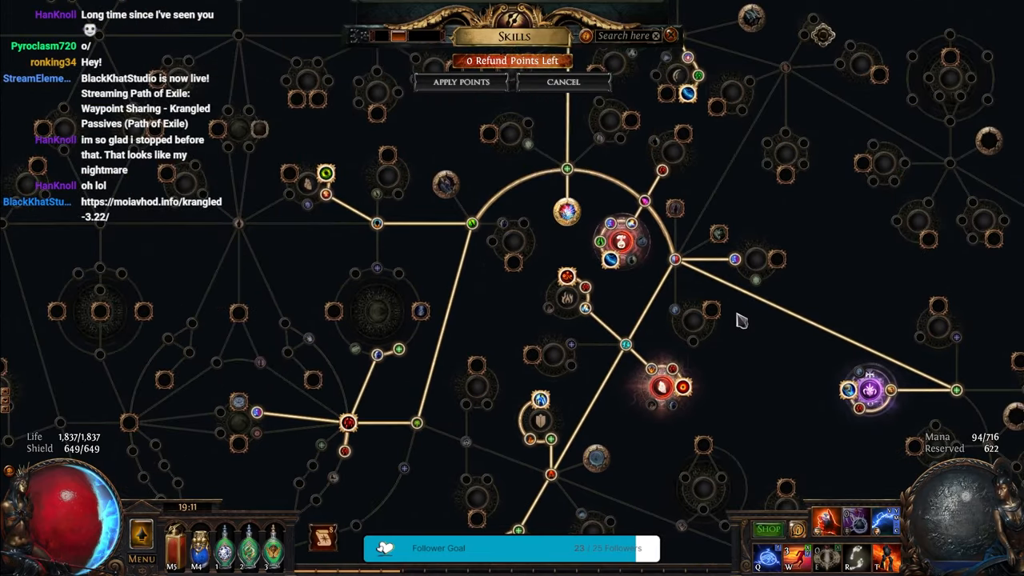
mouse_move(735, 259)
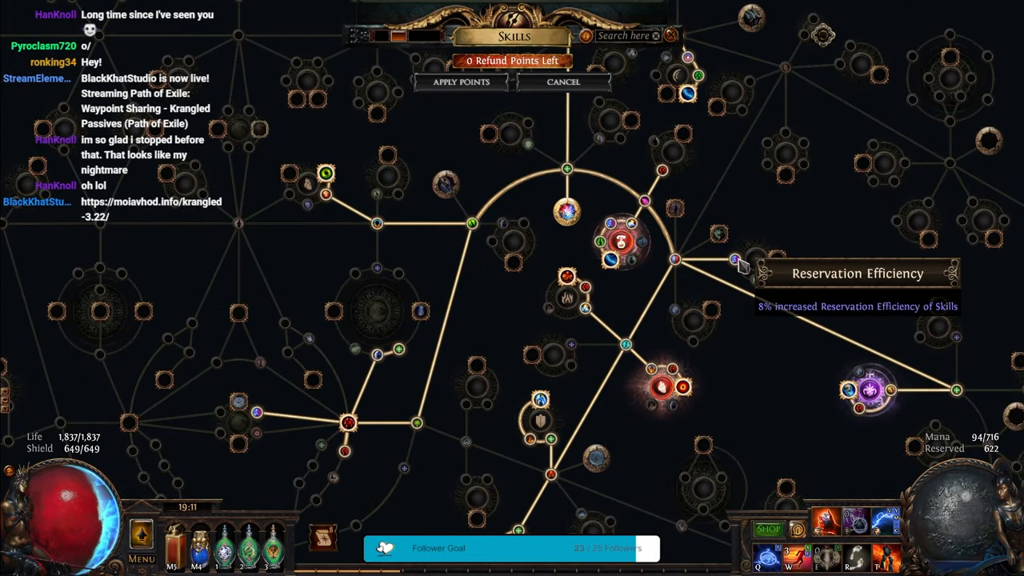
mouse_move(264, 429)
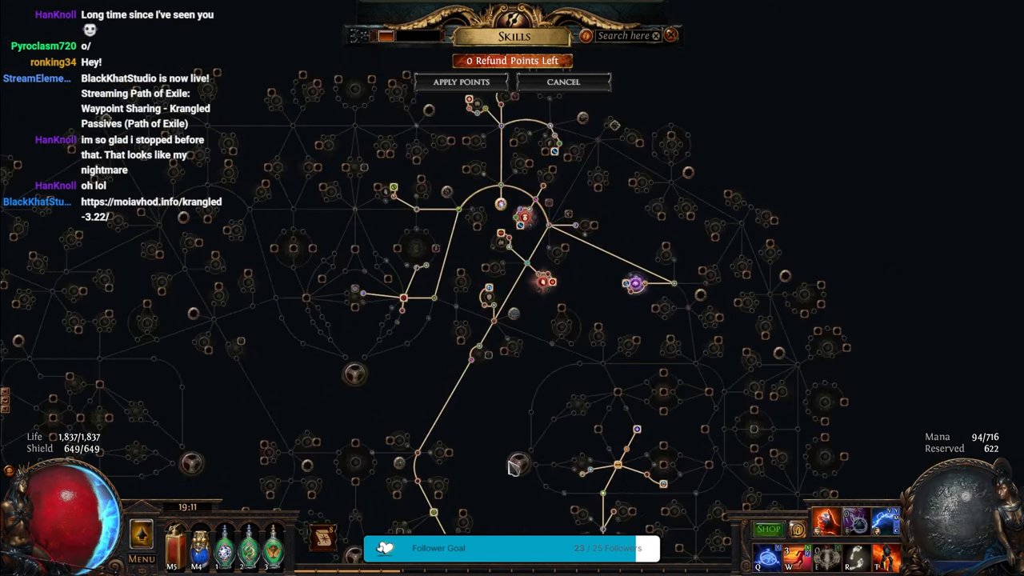
mouse_move(515, 365)
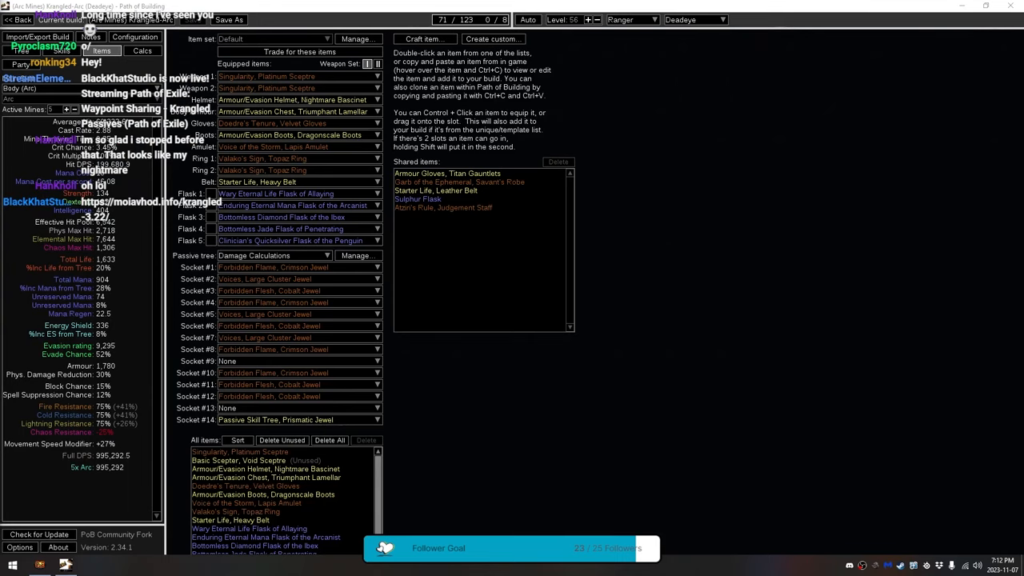
mouse_move(564, 365)
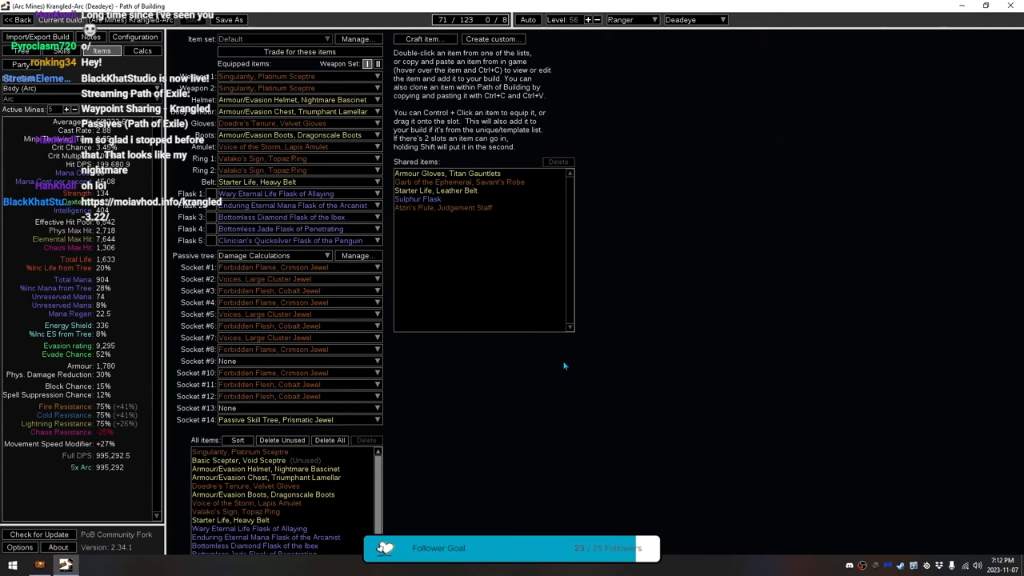
mouse_move(323, 88)
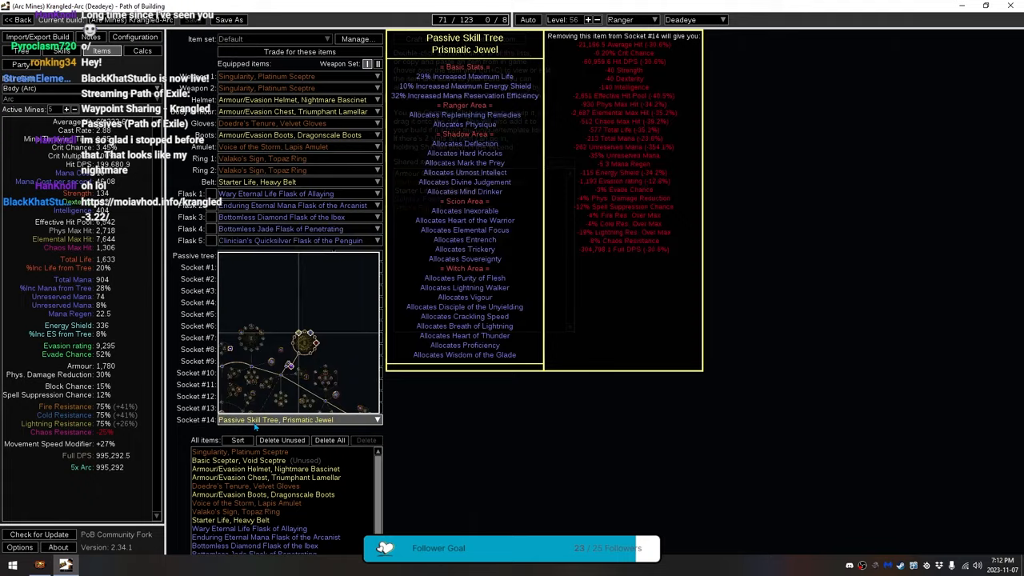
Check the Forbidden Flame jewel, then show the build's full allocated passive tree.
click(272, 256)
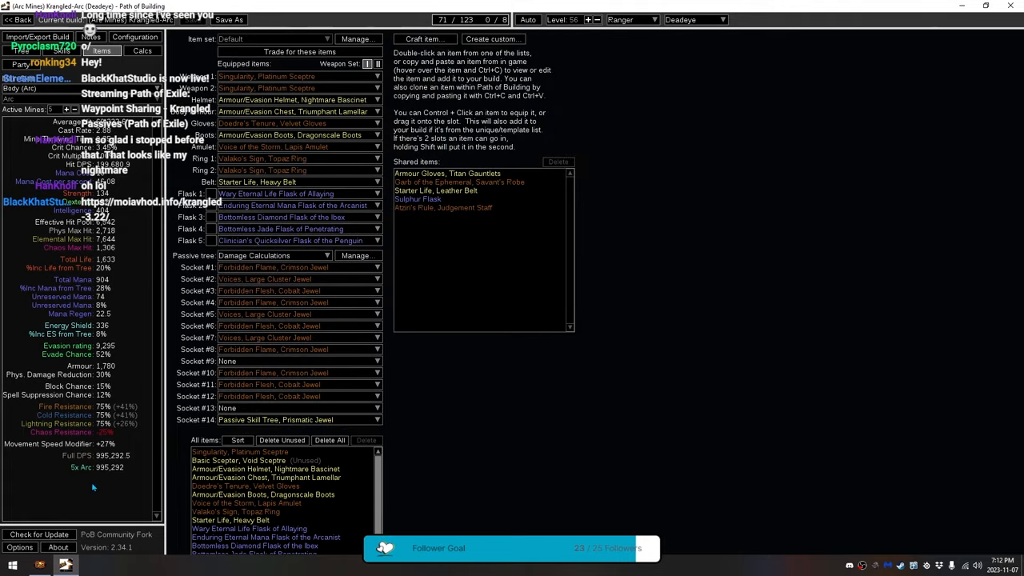
mouse_move(135, 476)
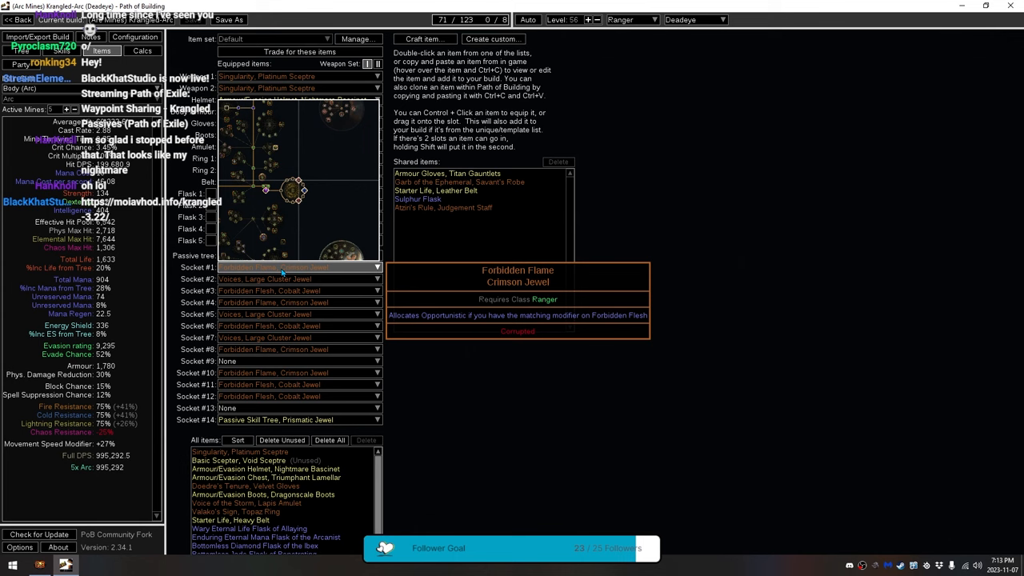
click(61, 49)
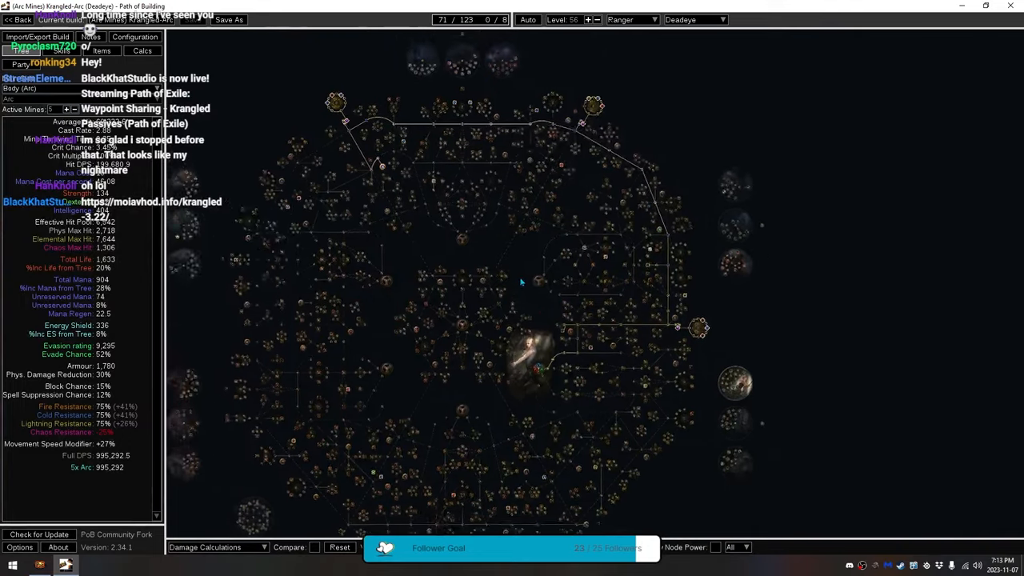
Select the other tree spec with 106 of 123 points allocated.
click(102, 50)
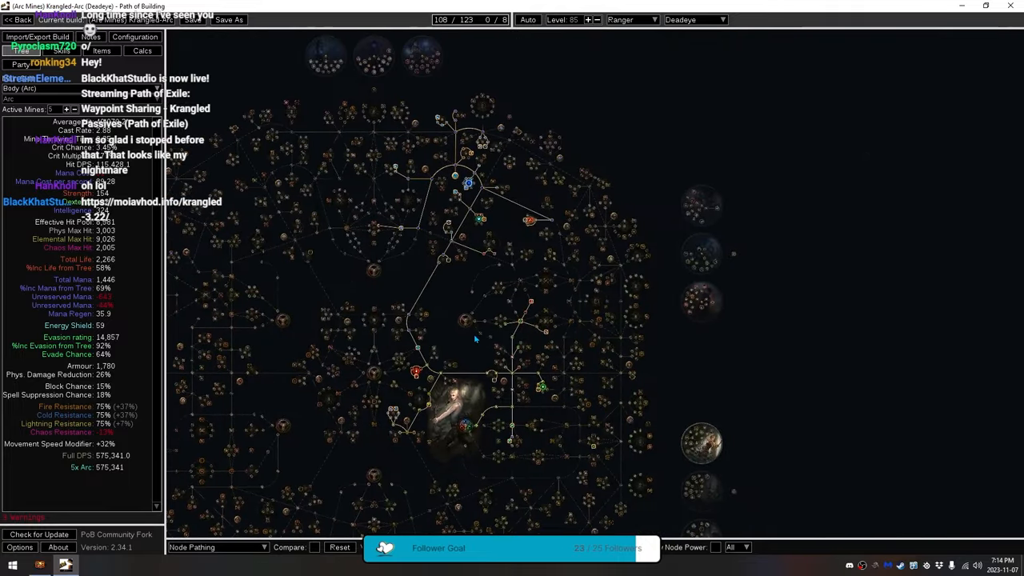
scroll(up, 3)
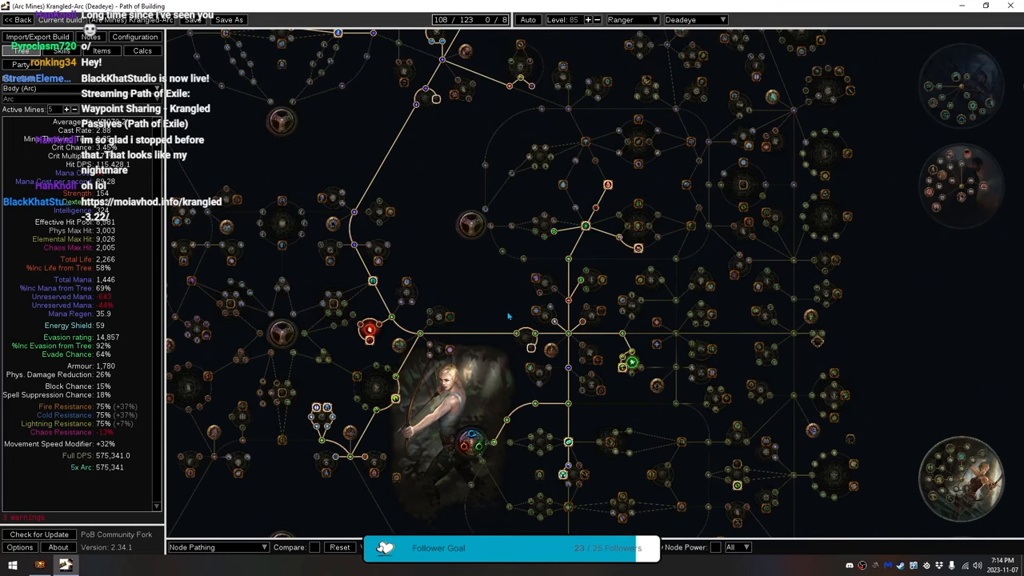
mouse_move(506, 304)
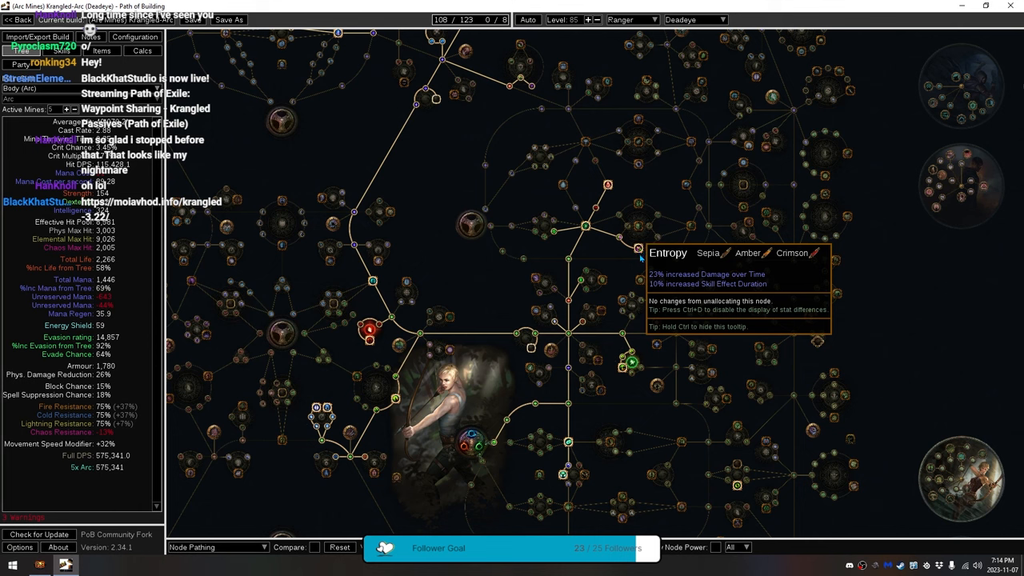
mouse_move(640, 205)
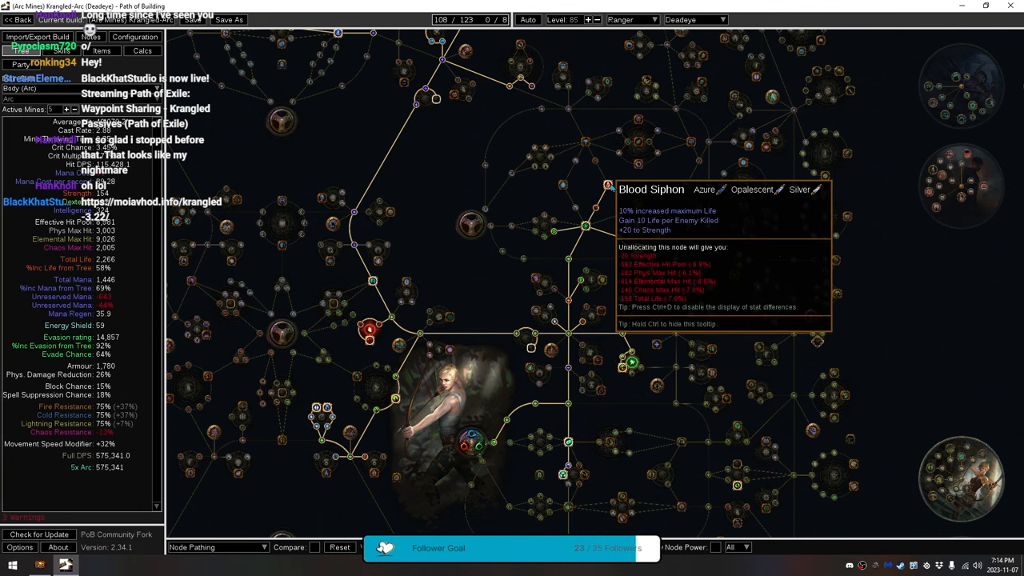
mouse_move(622, 366)
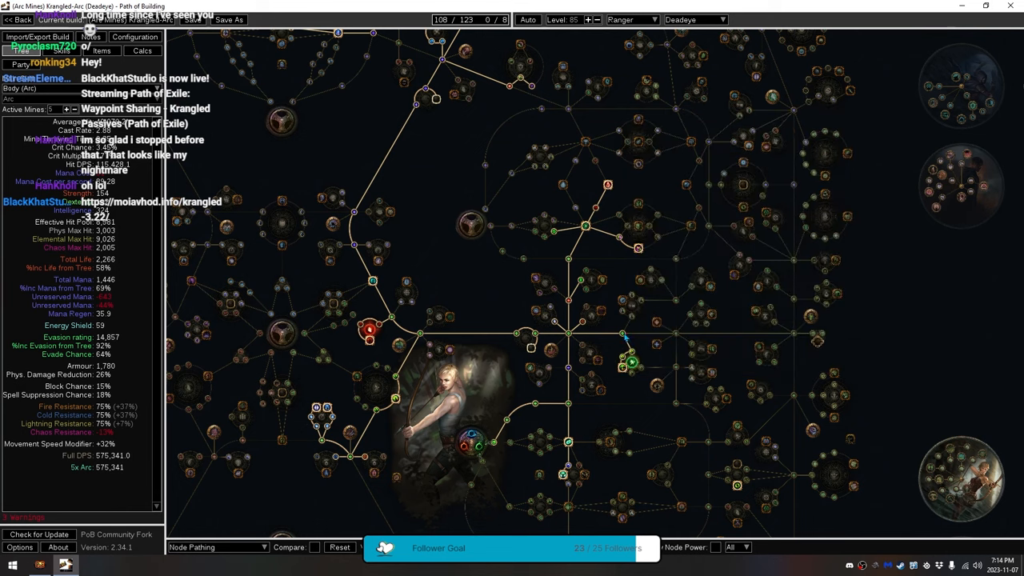
mouse_move(451, 266)
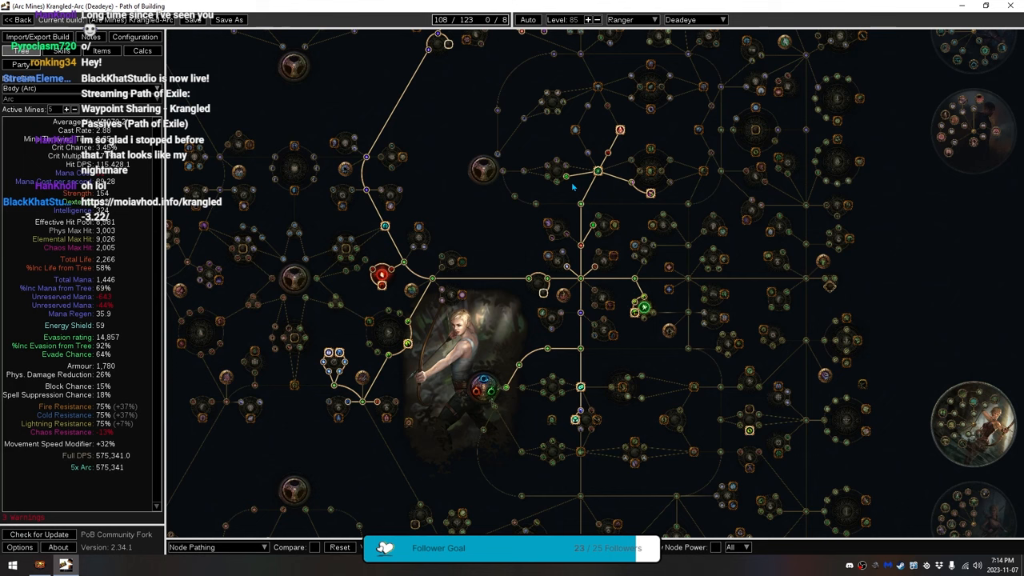
mouse_move(669, 202)
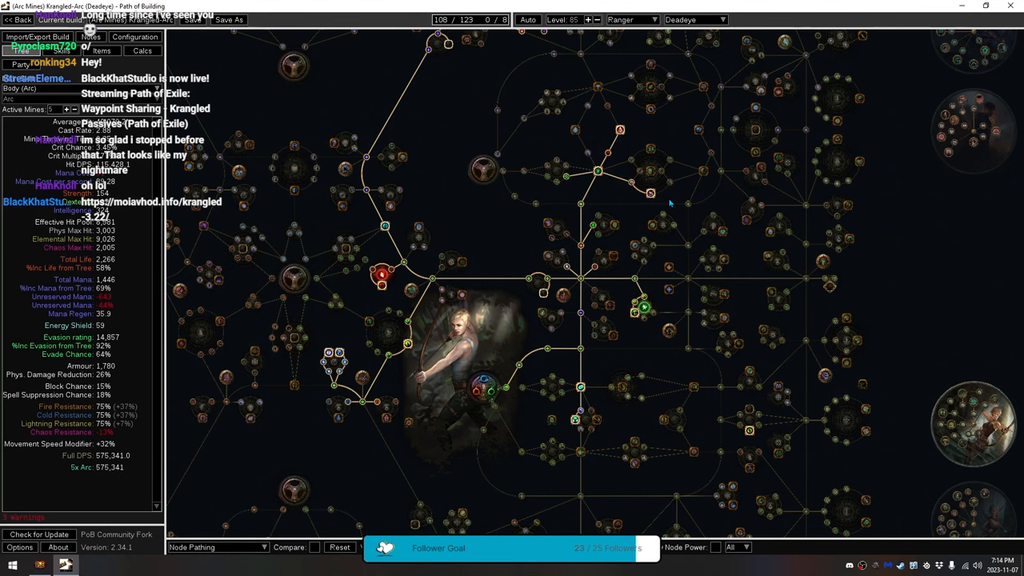
scroll(down, 3)
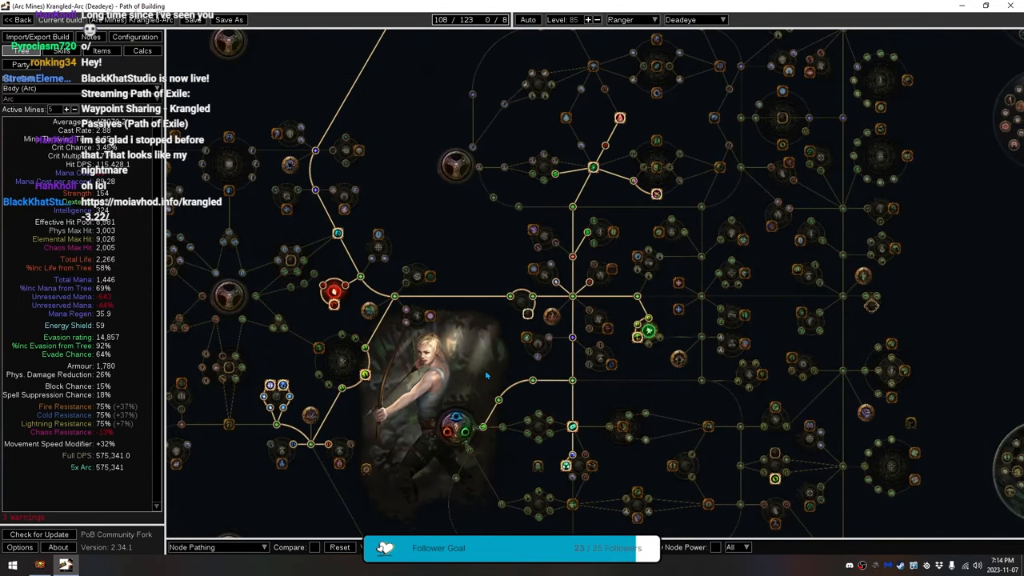
mouse_move(509, 455)
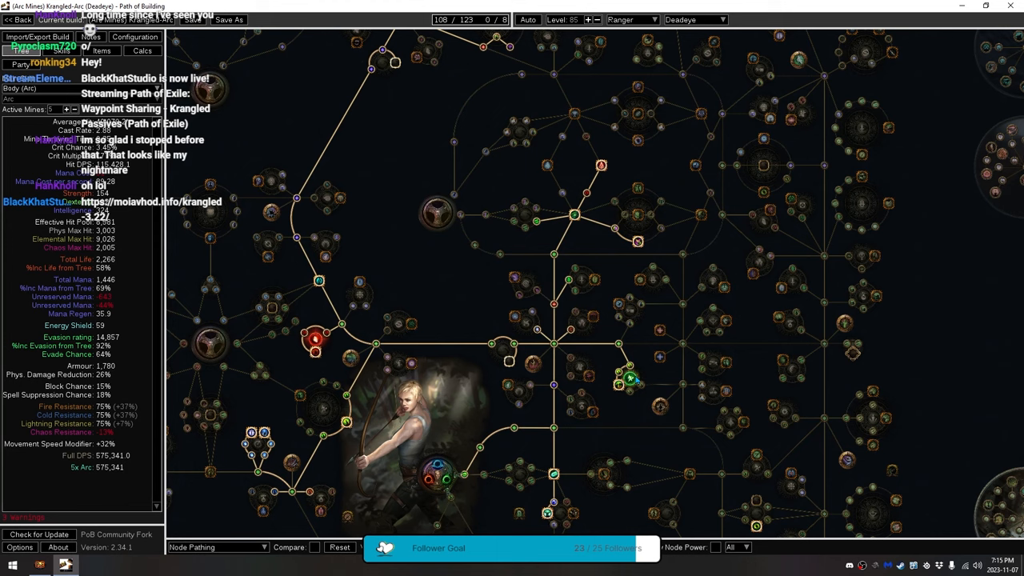
mouse_move(413, 349)
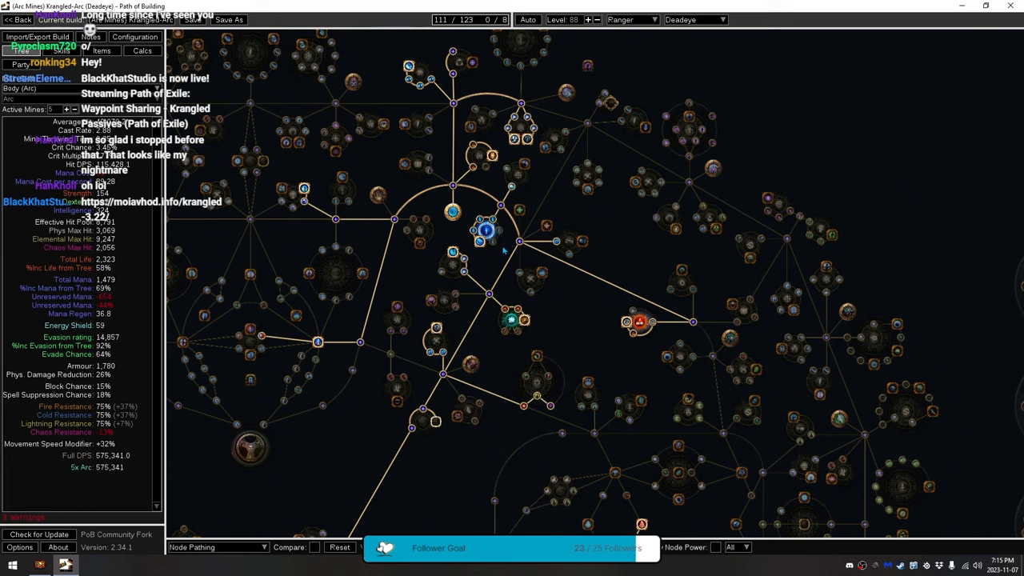
mouse_move(527, 230)
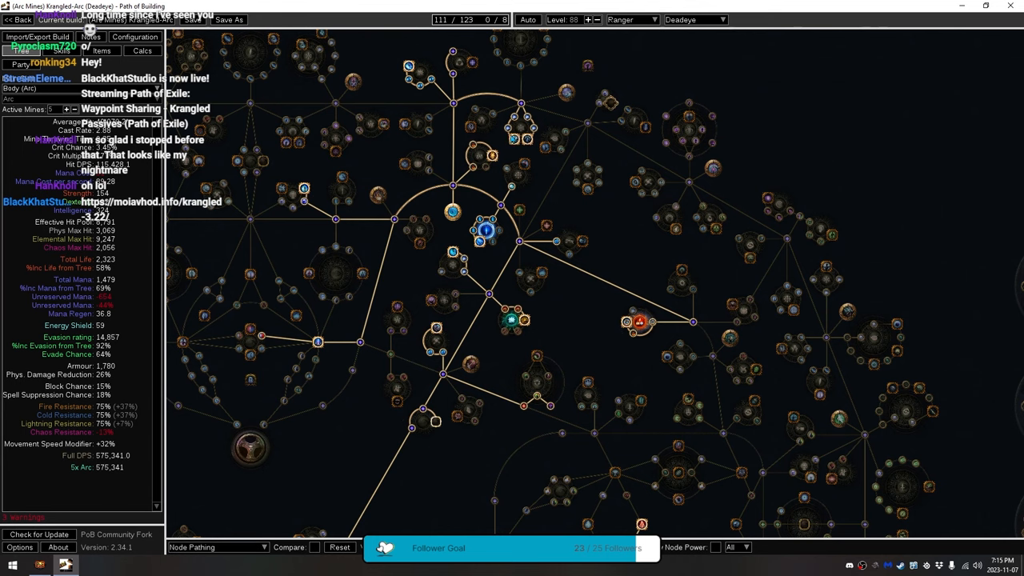
mouse_move(512, 106)
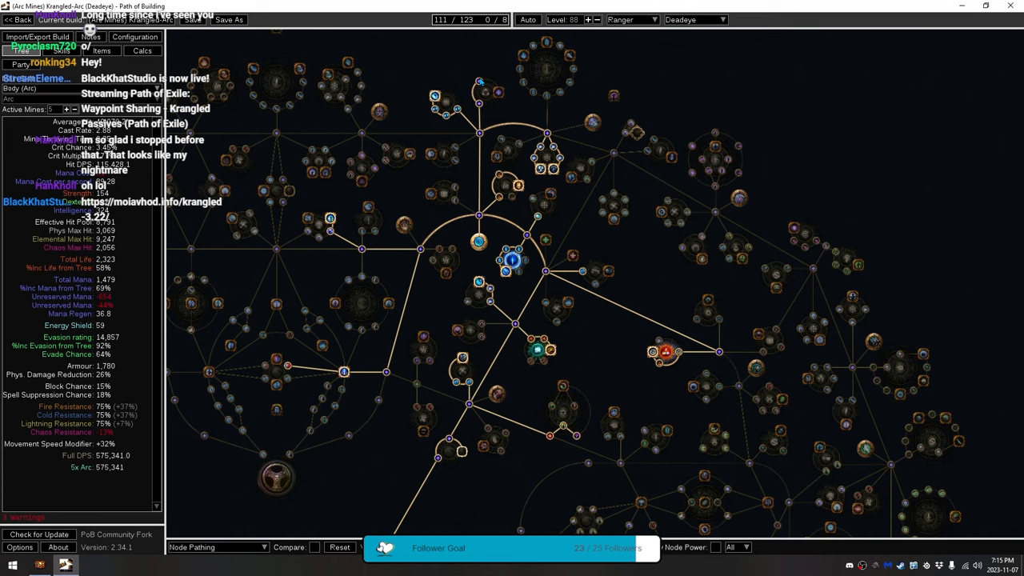
mouse_move(484, 84)
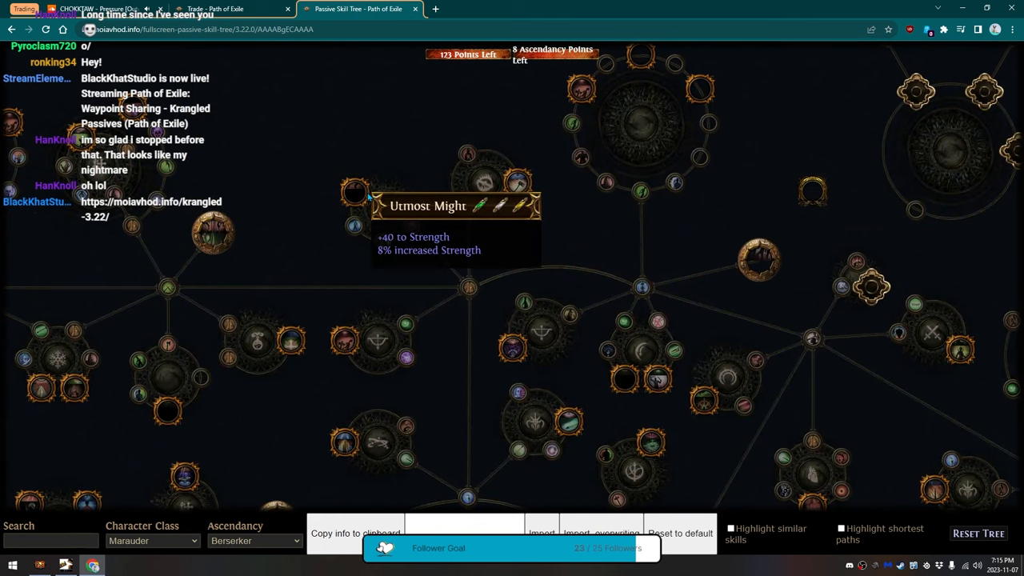
mouse_move(353, 209)
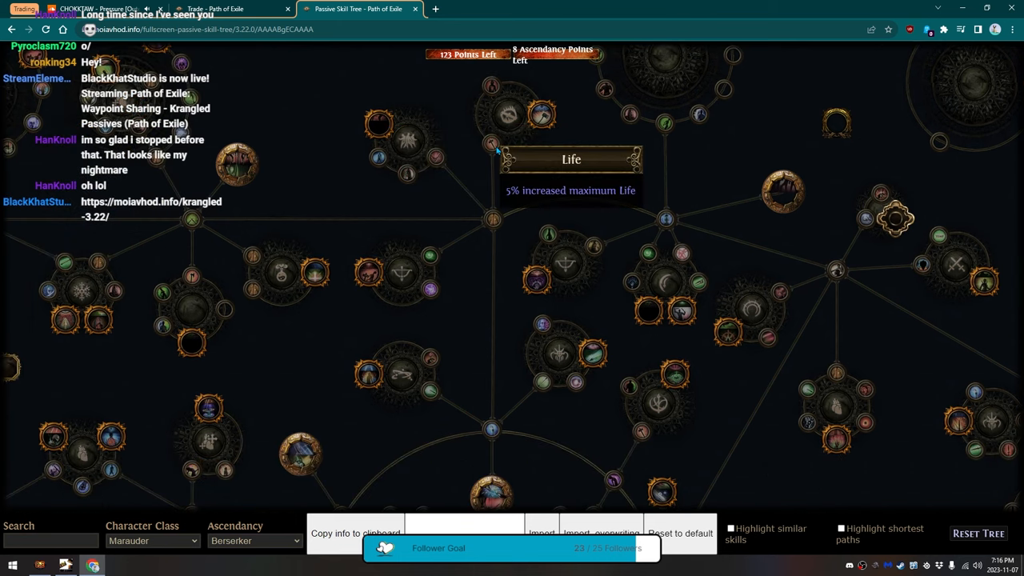
mouse_move(542, 115)
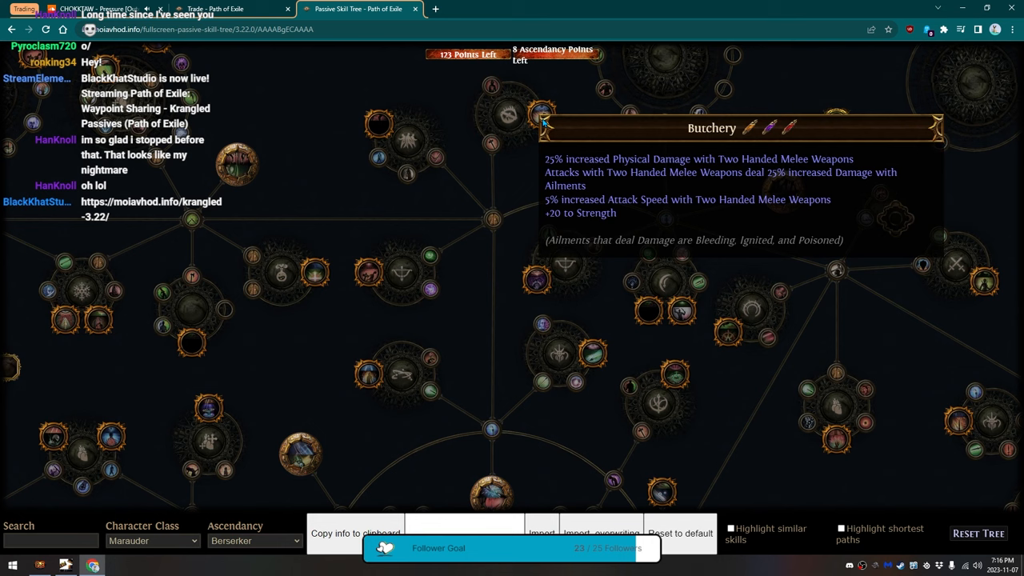
mouse_move(509, 112)
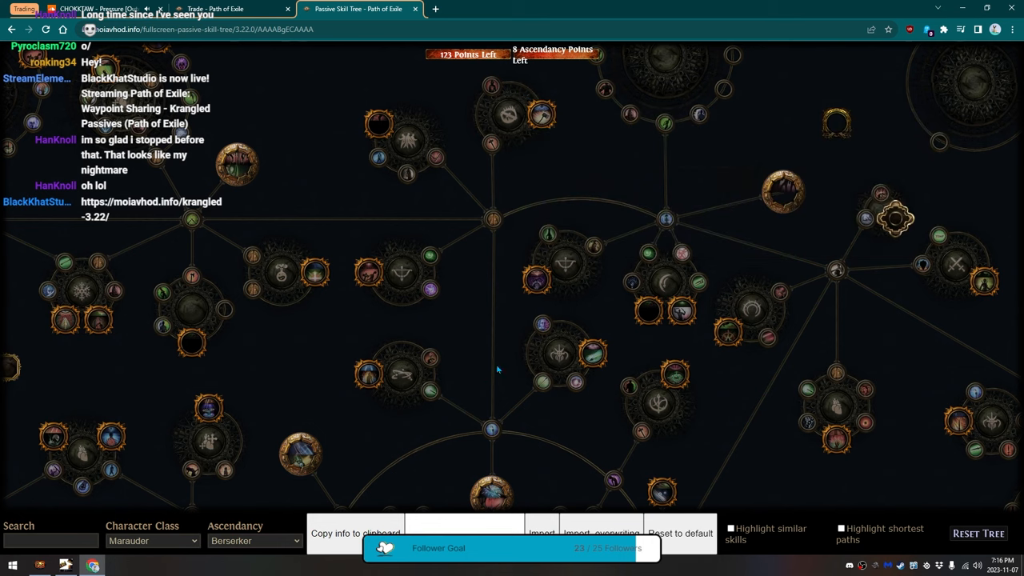
Zoom out on the krangled Marauder Berserker tree to see more nodes.
scroll(down, 3)
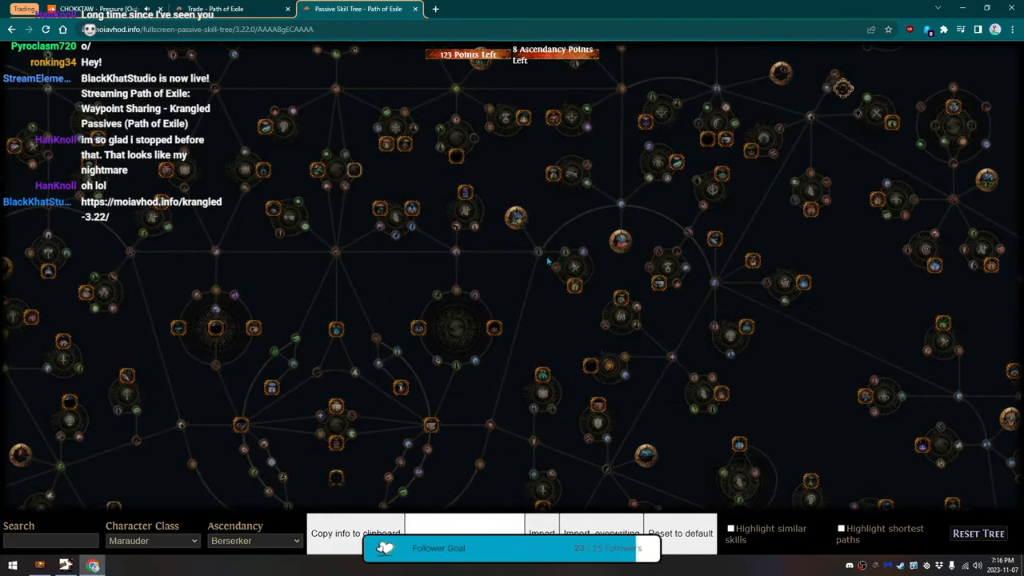
mouse_move(474, 250)
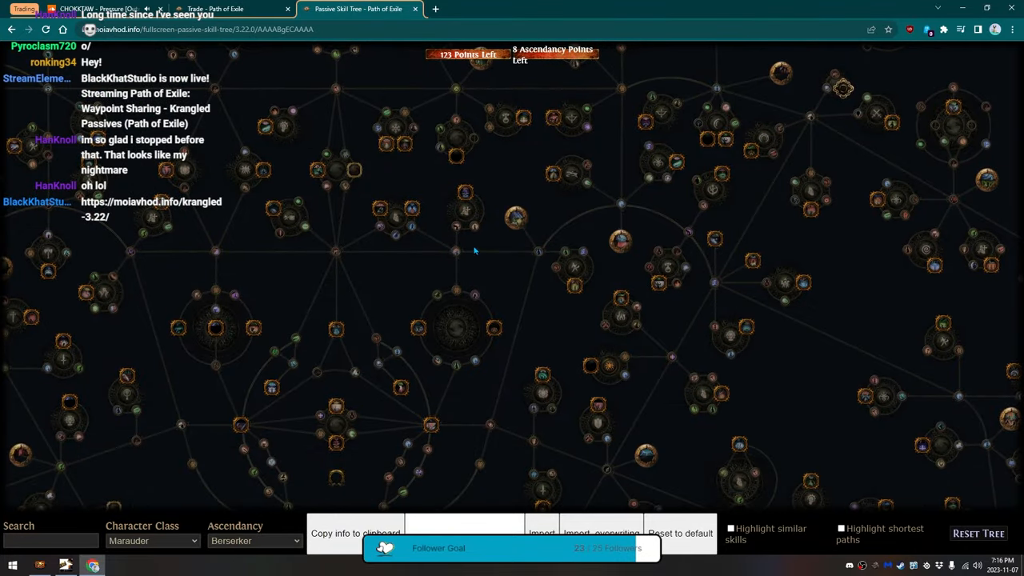
mouse_move(410, 211)
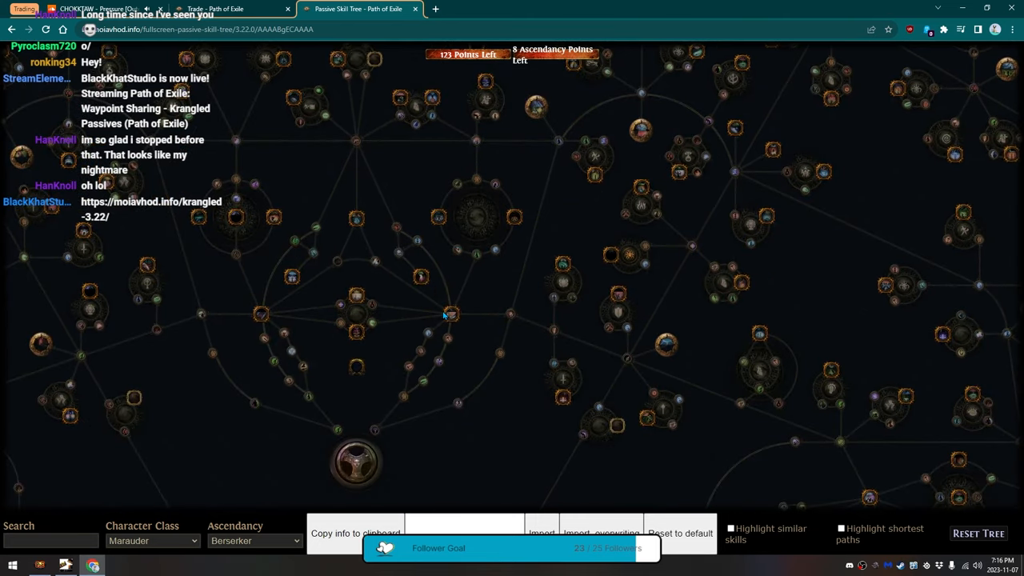
mouse_move(451, 314)
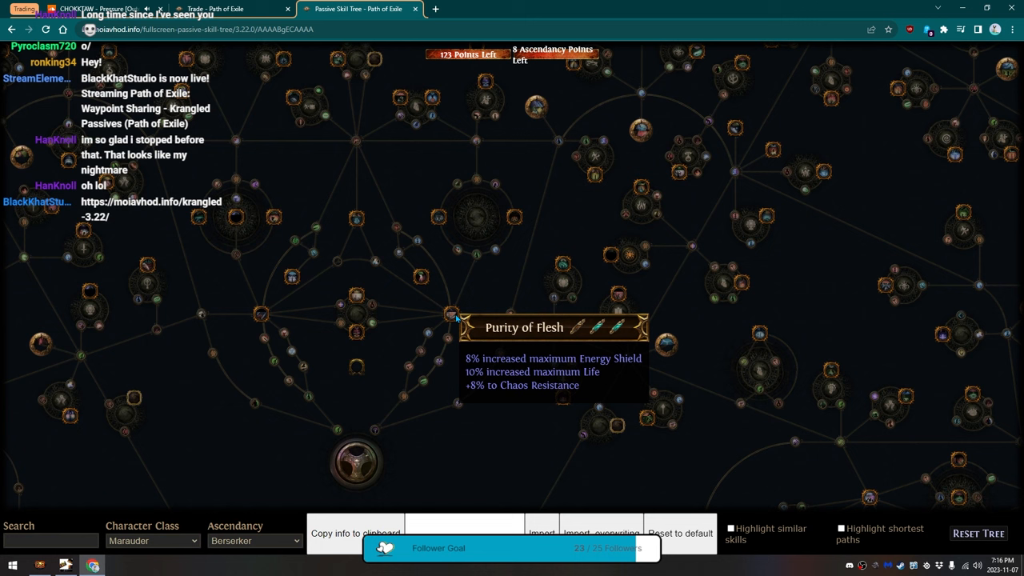
mouse_move(371, 308)
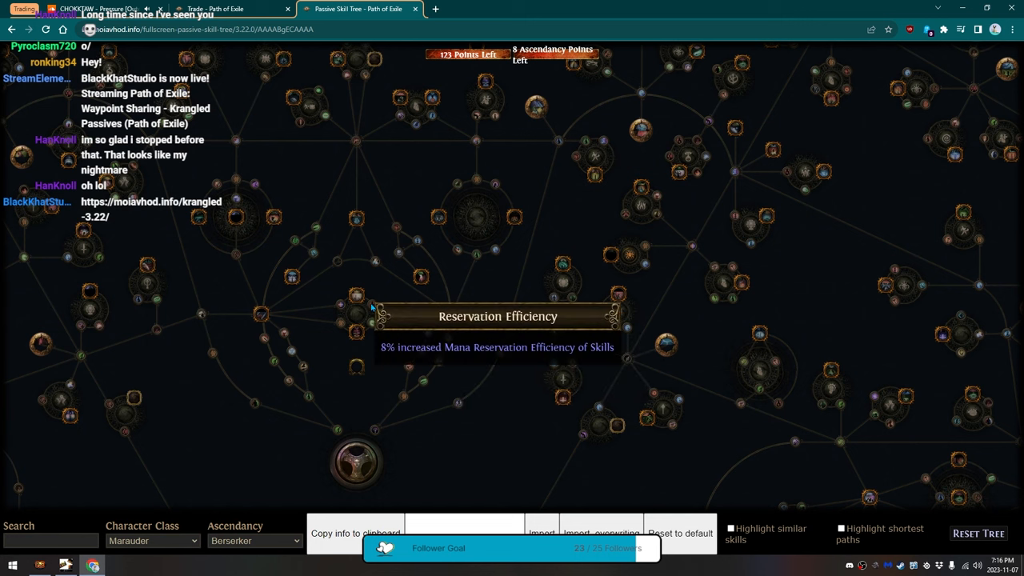
mouse_move(471, 429)
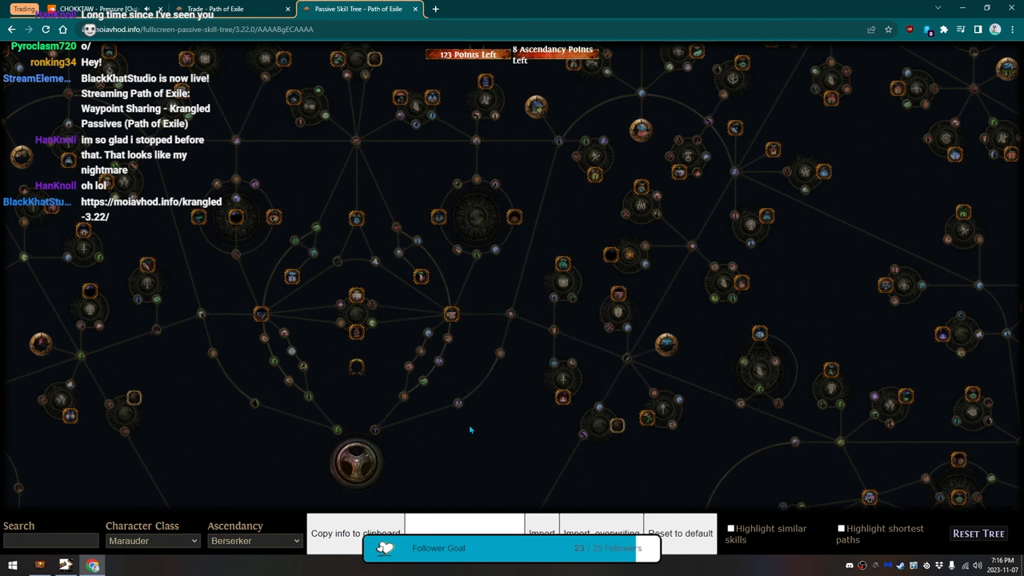
mouse_move(675, 330)
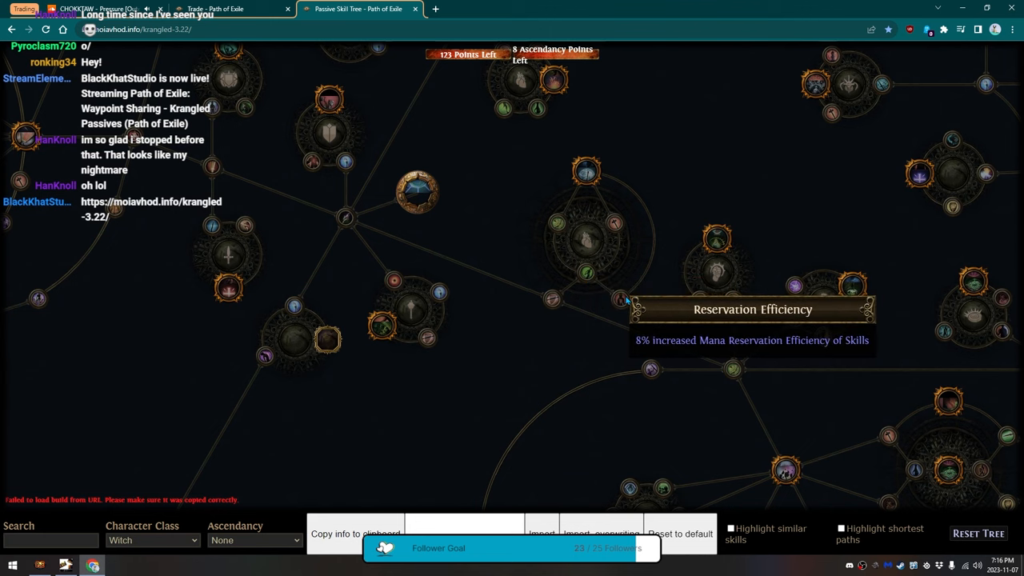
mouse_move(557, 223)
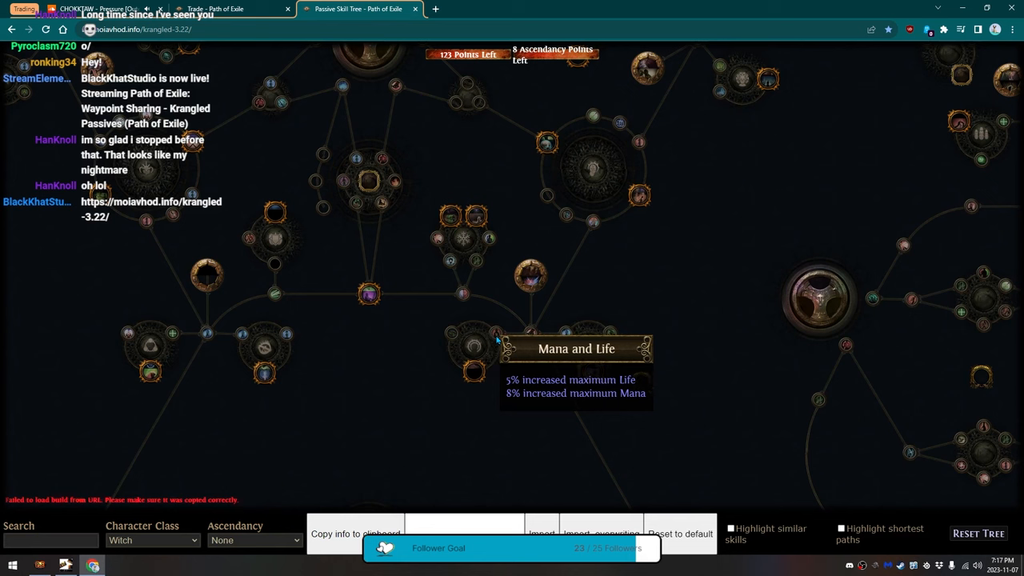
mouse_move(473, 215)
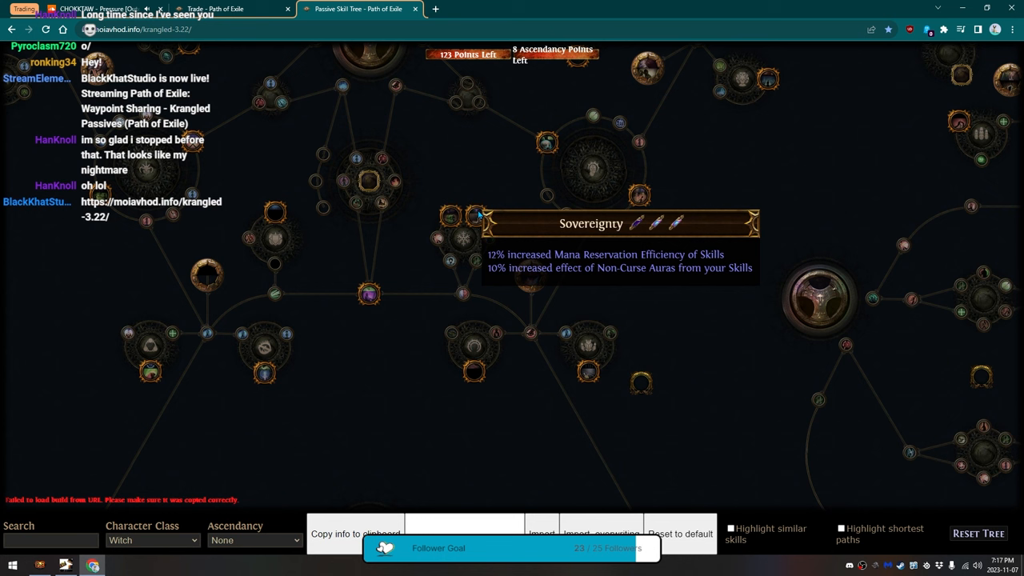
mouse_move(452, 218)
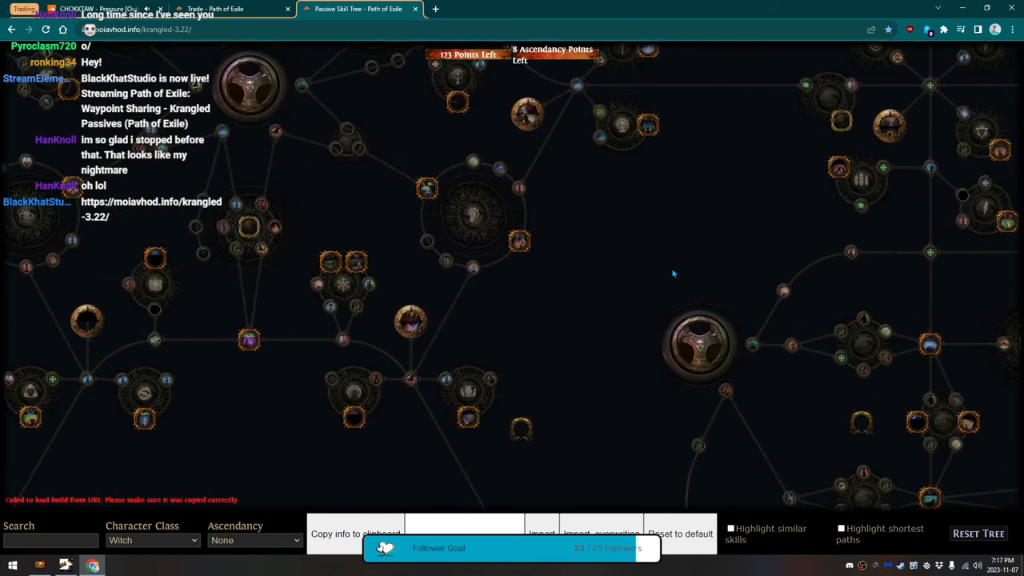
Scroll around the default krangled-3.22 Witch tree near the reservation nodes.
scroll(down, 3)
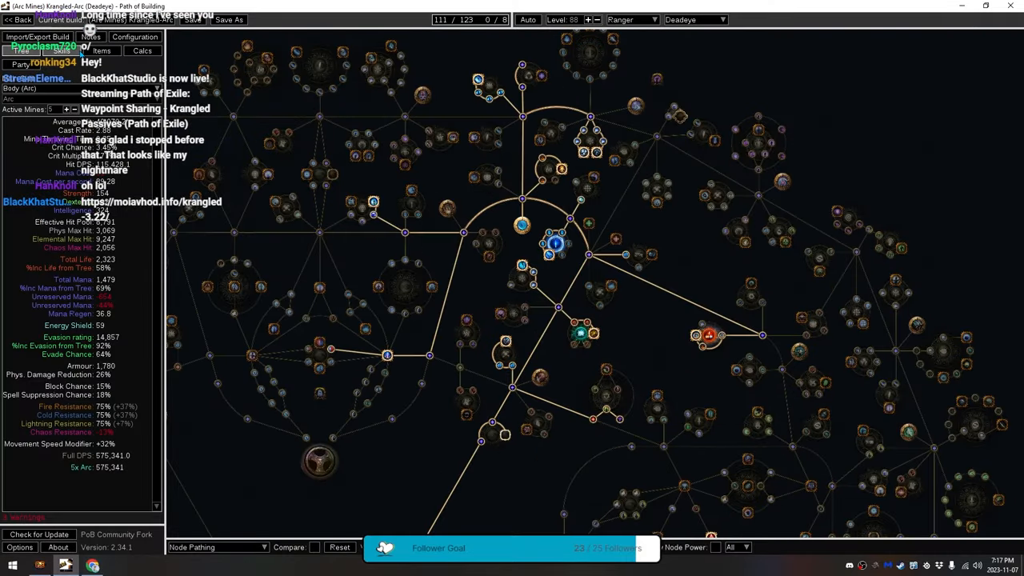
Read the build notes with the ascendancy order, then view the configuration options.
click(89, 37)
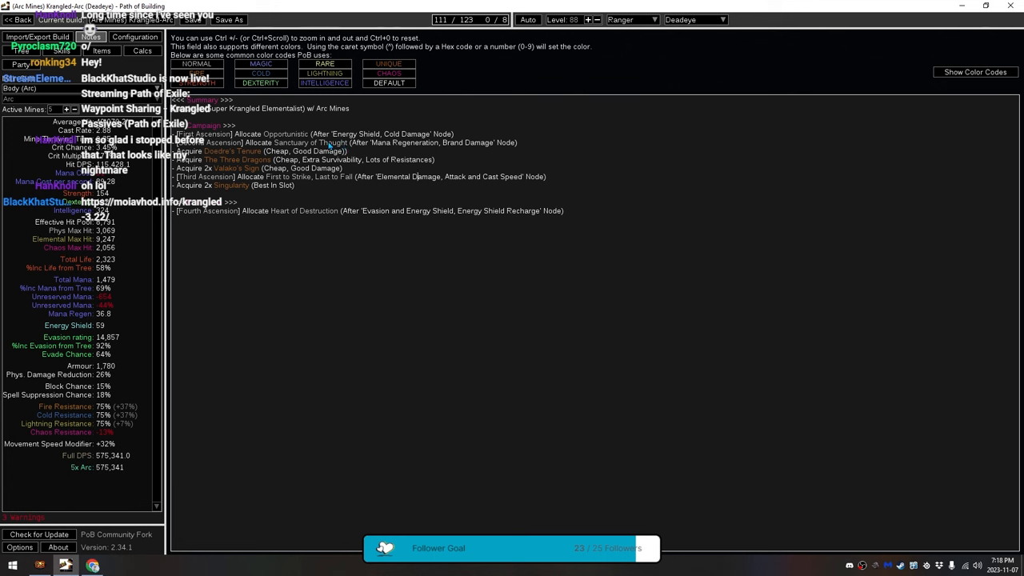
mouse_move(336, 185)
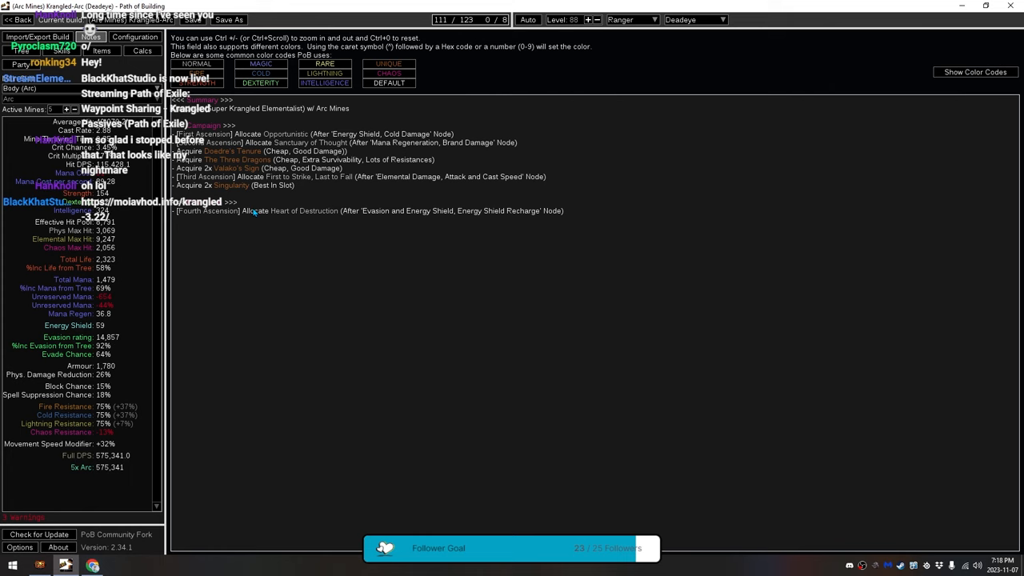
click(35, 50)
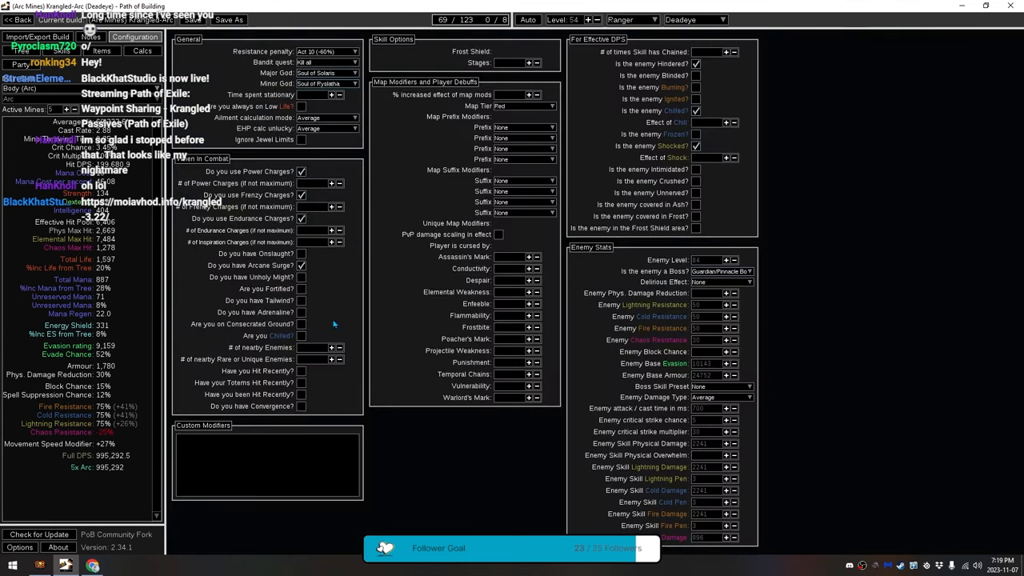
Enable a combat condition raising Full DPS to 1,105,495, then return to the notes.
click(301, 312)
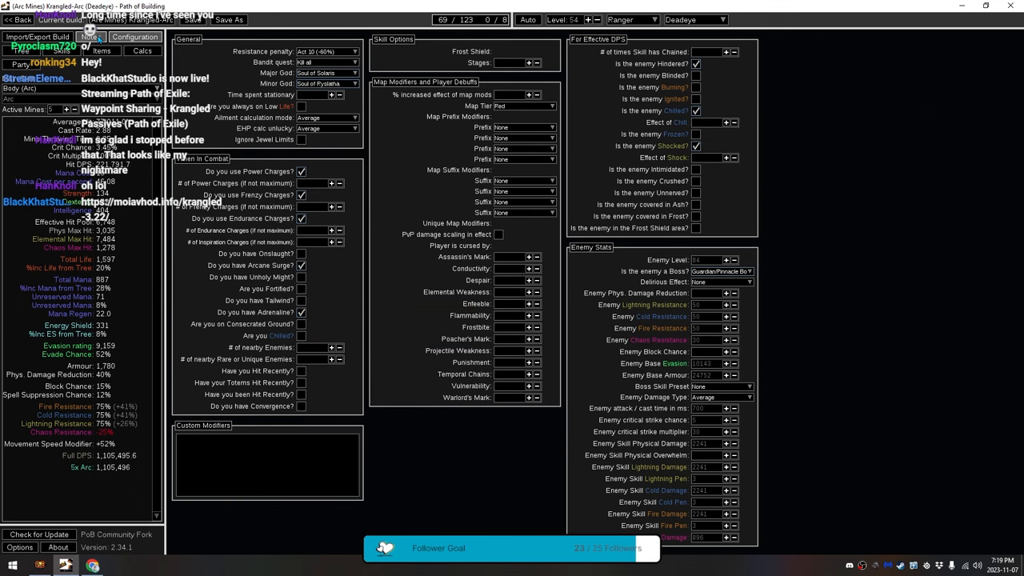
click(90, 37)
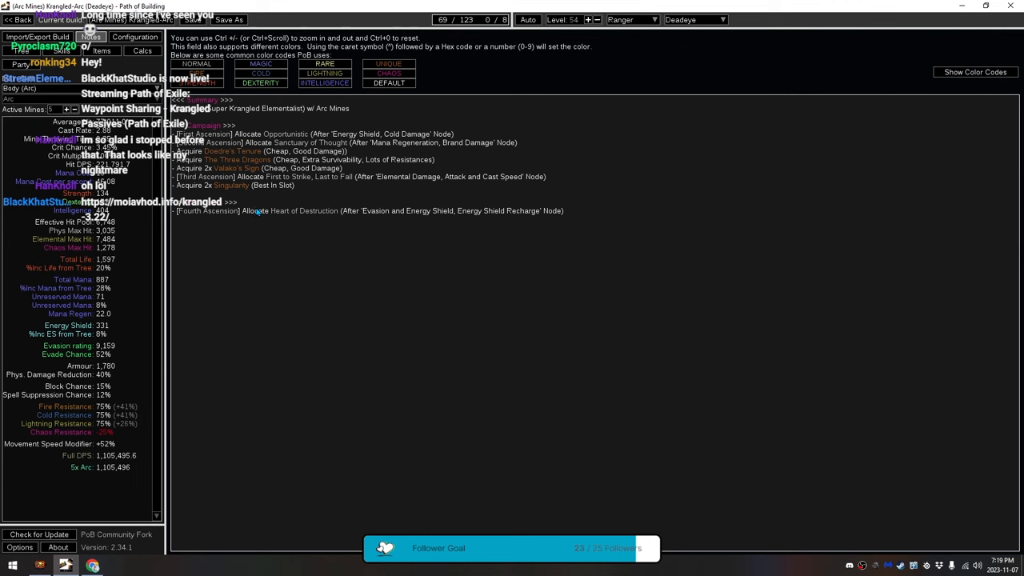
mouse_move(310, 214)
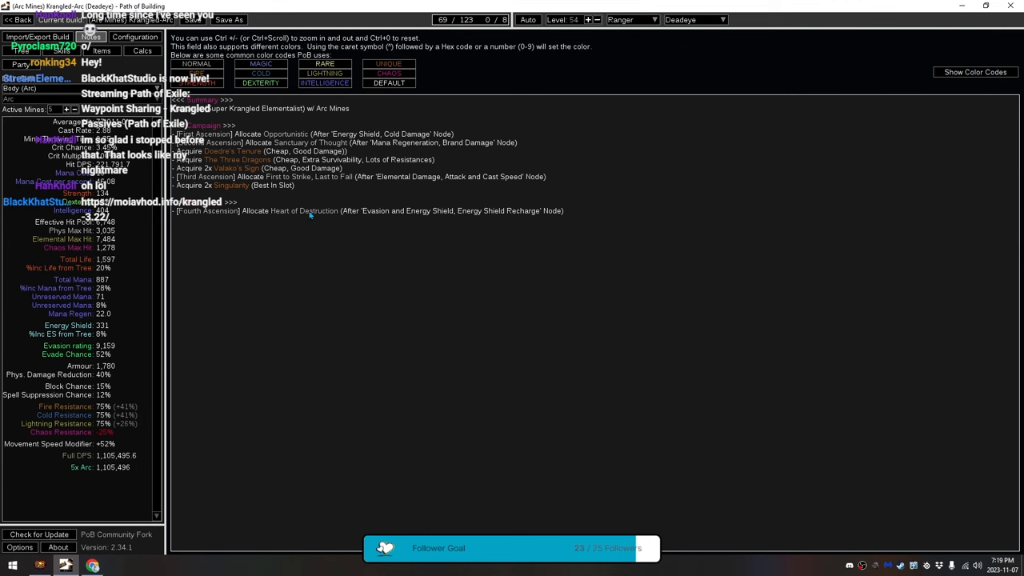
mouse_move(311, 217)
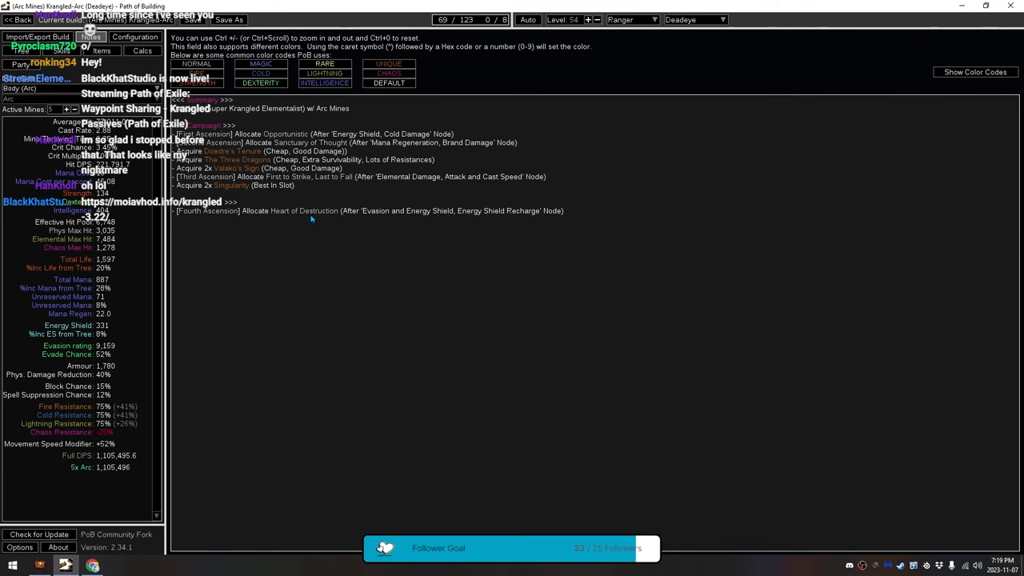
mouse_move(323, 212)
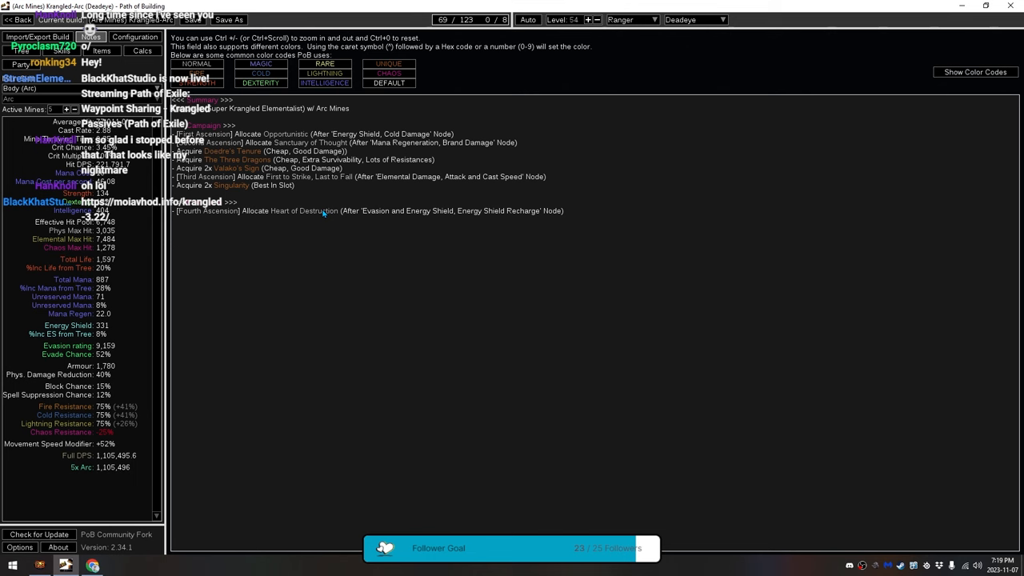
mouse_move(320, 218)
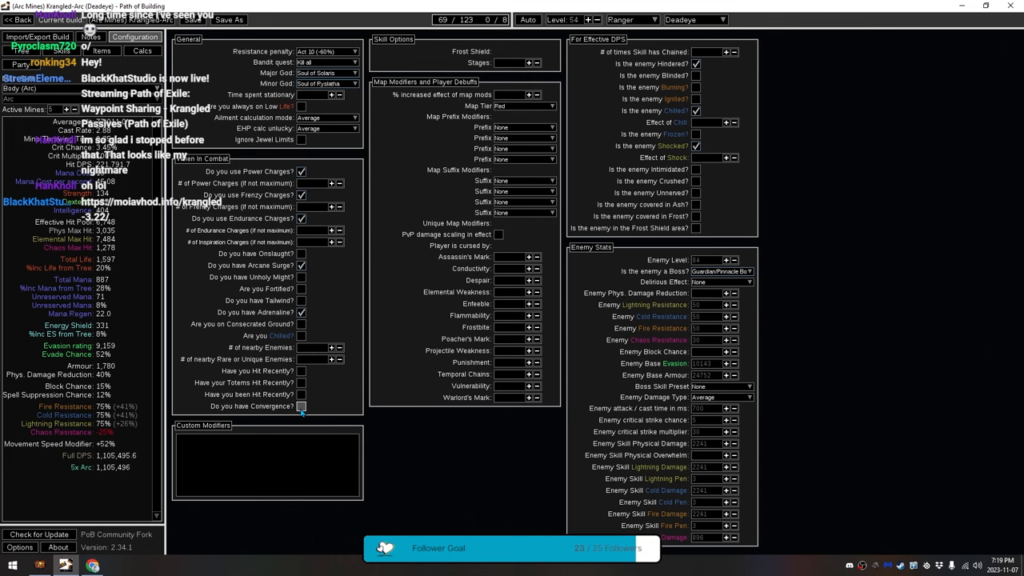
Enable Righteous Fire and Smite in the Boots buff group, raising Full DPS to 2,130,294.
click(301, 407)
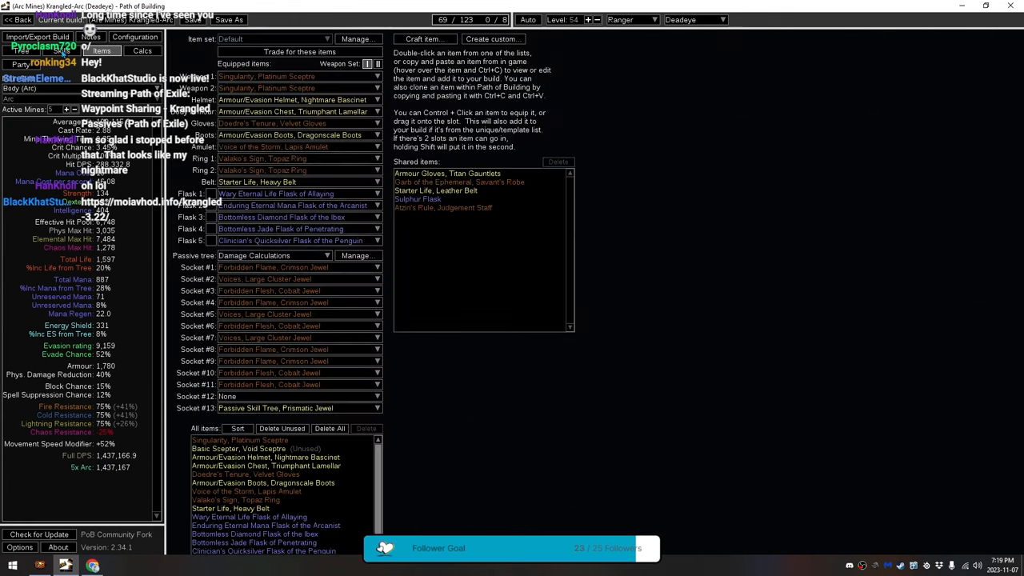
click(102, 49)
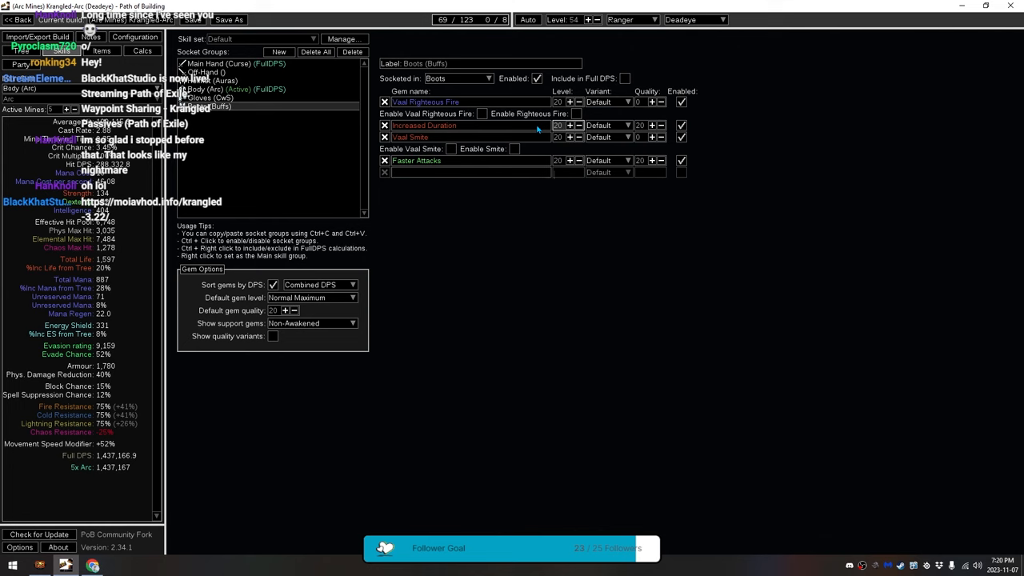
click(482, 112)
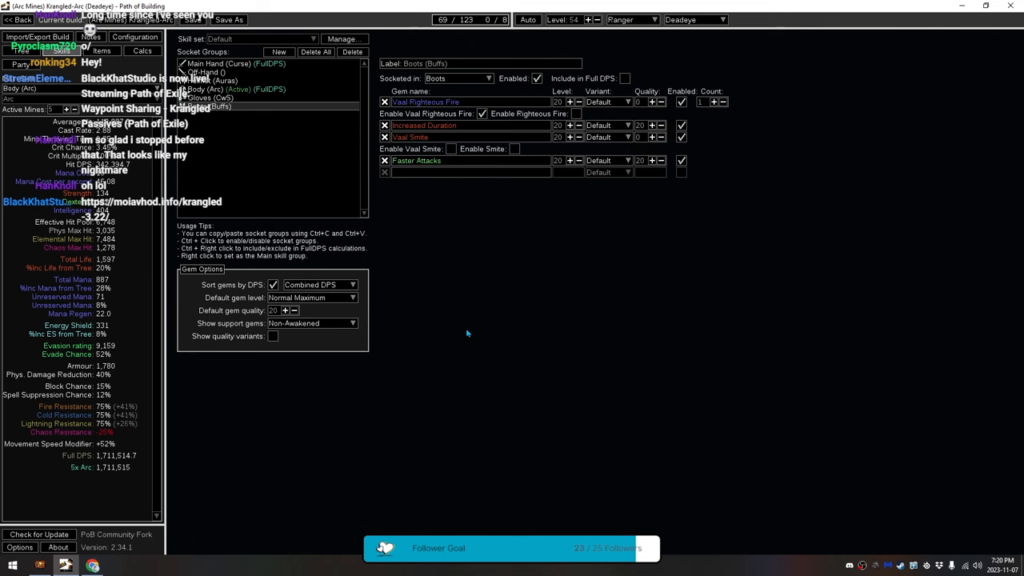
mouse_move(465, 330)
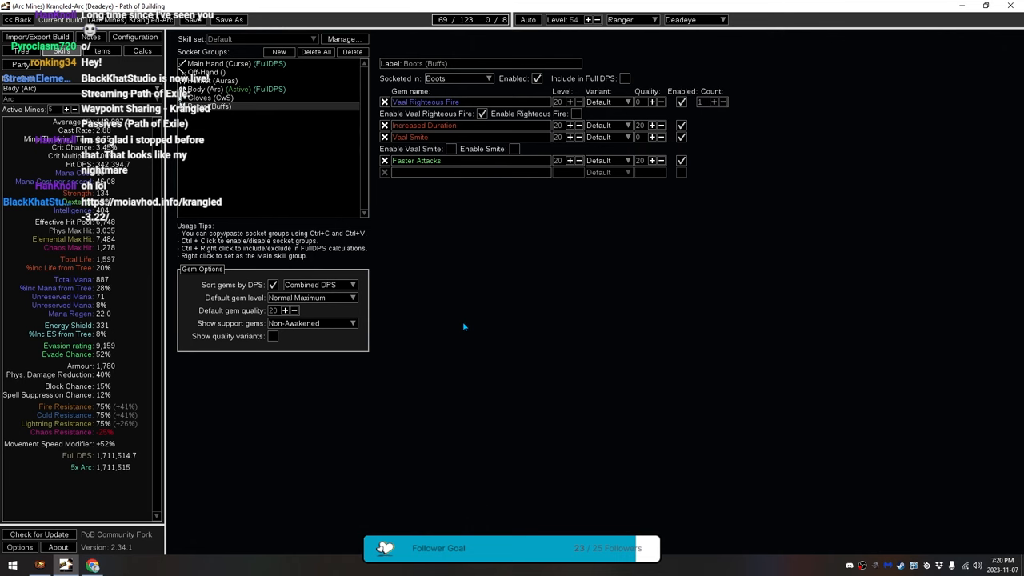
mouse_move(410, 137)
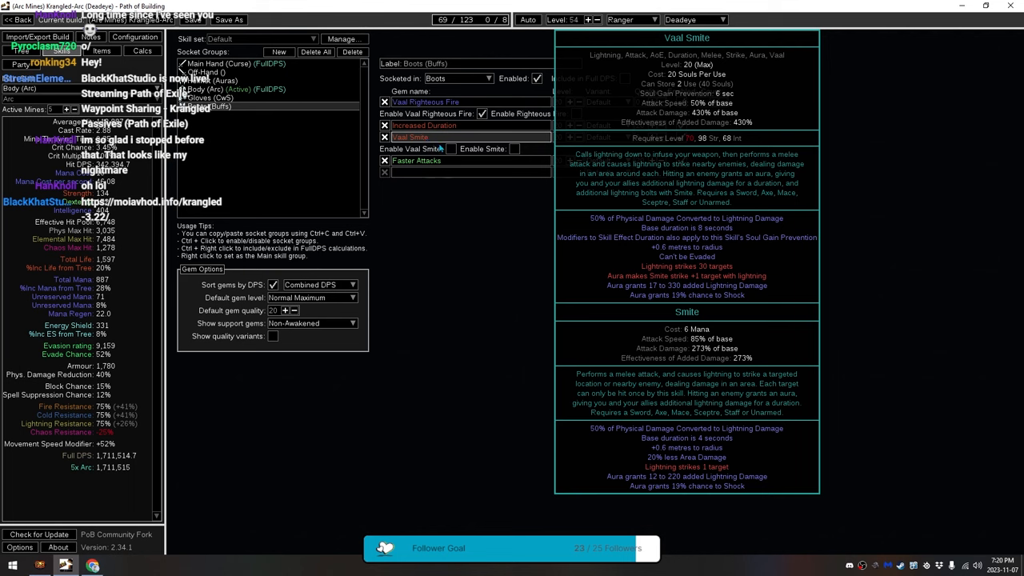
click(451, 148)
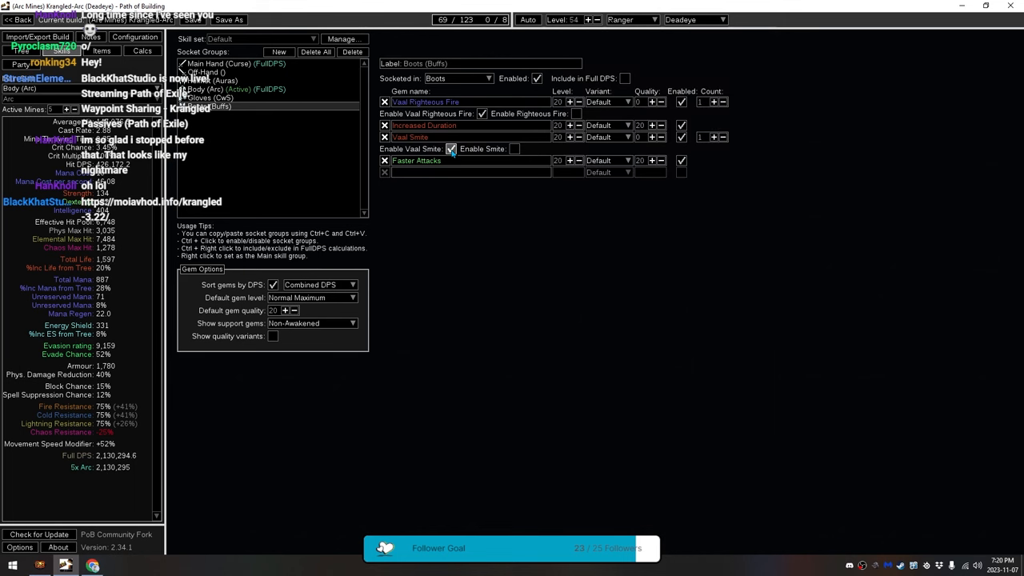
mouse_move(410, 137)
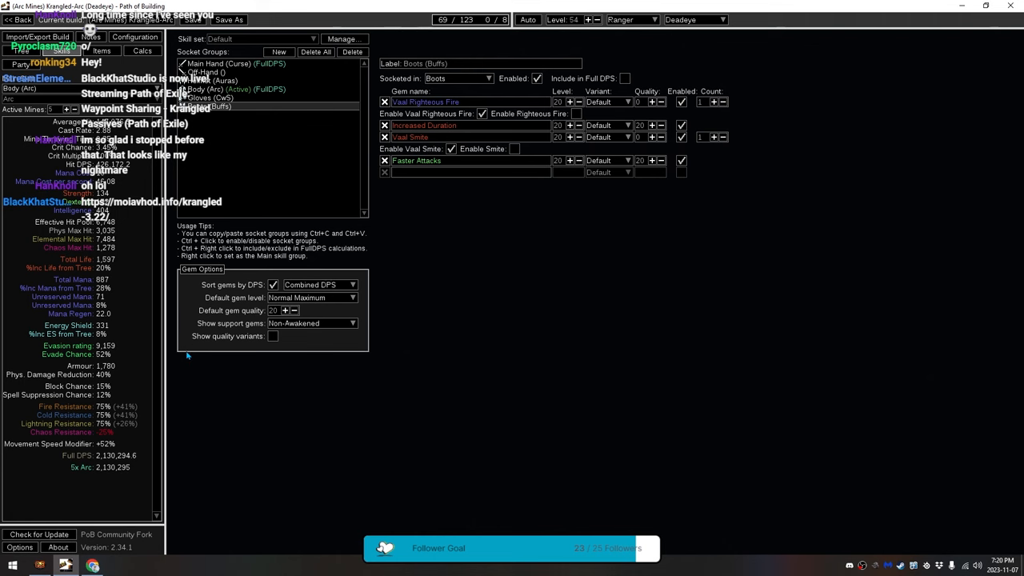
Review the equipped items, then show the main-hand curse group with Conductivity and Arcane Surge.
click(103, 49)
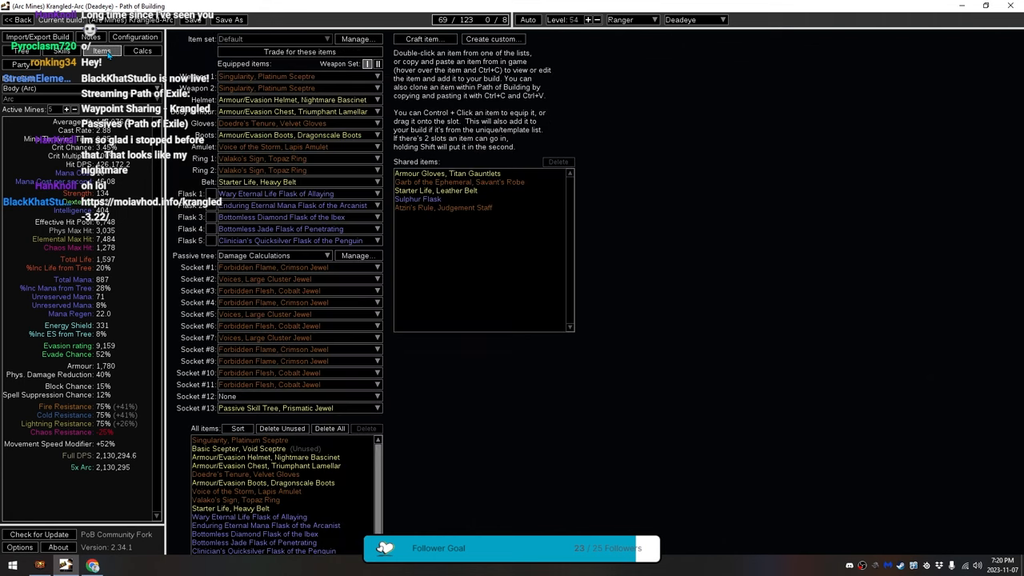
mouse_move(391, 151)
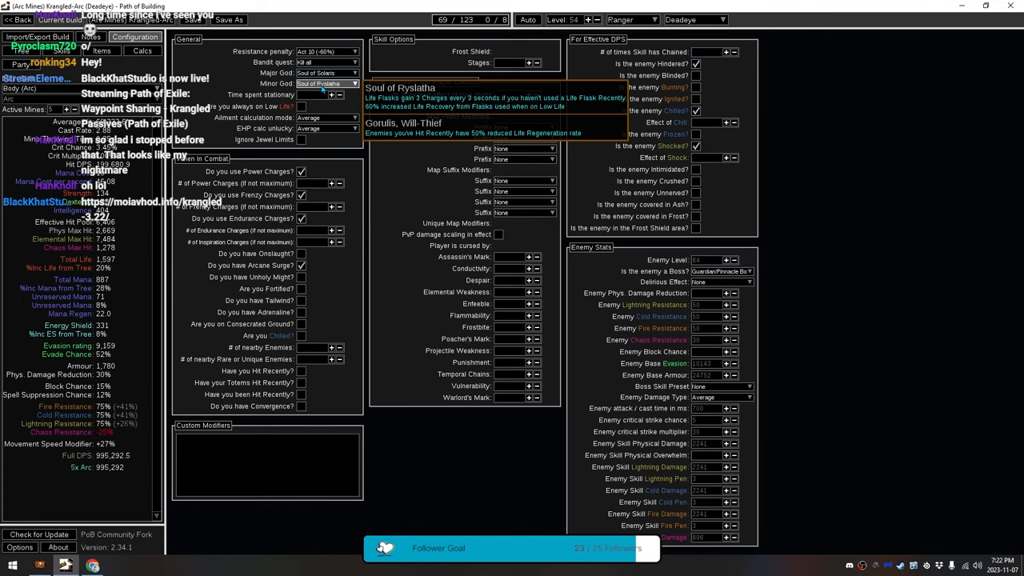
click(62, 49)
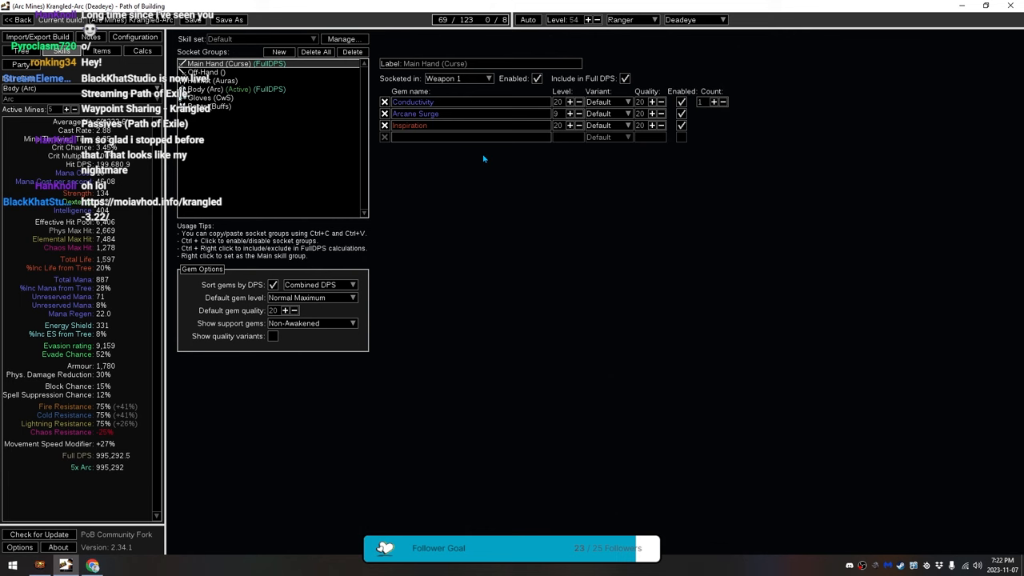
mouse_move(416, 163)
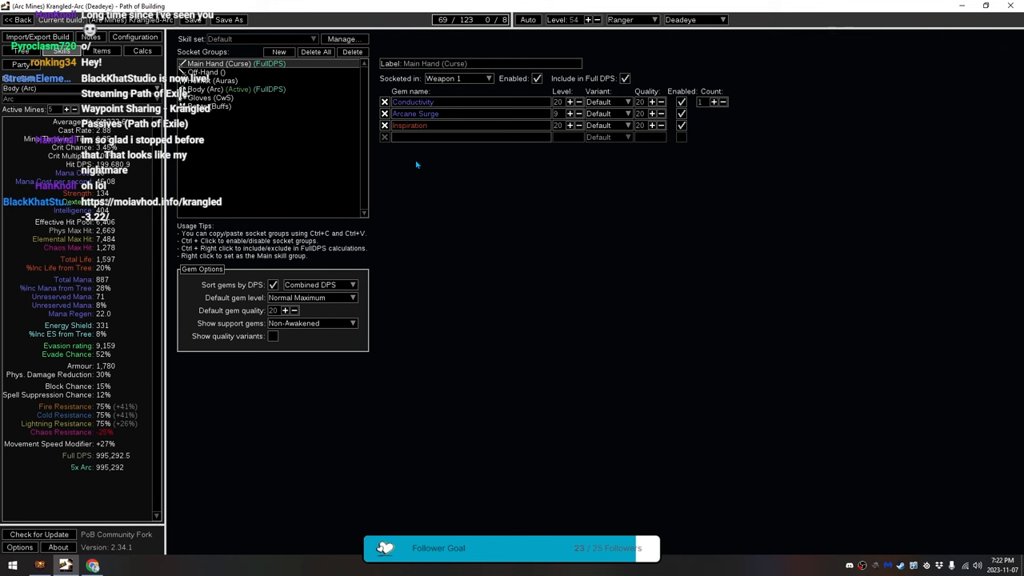
mouse_move(612, 186)
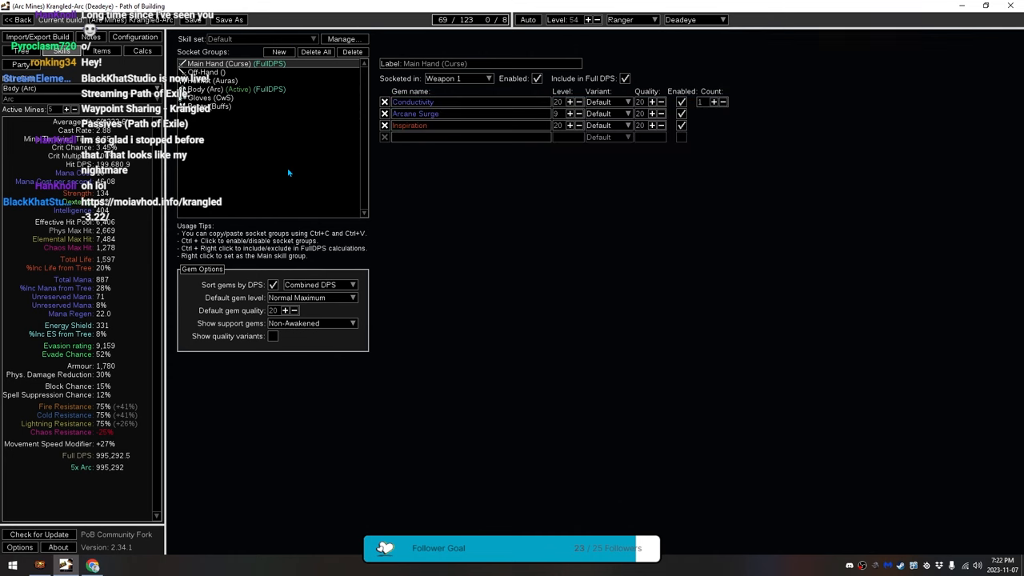
mouse_move(410, 125)
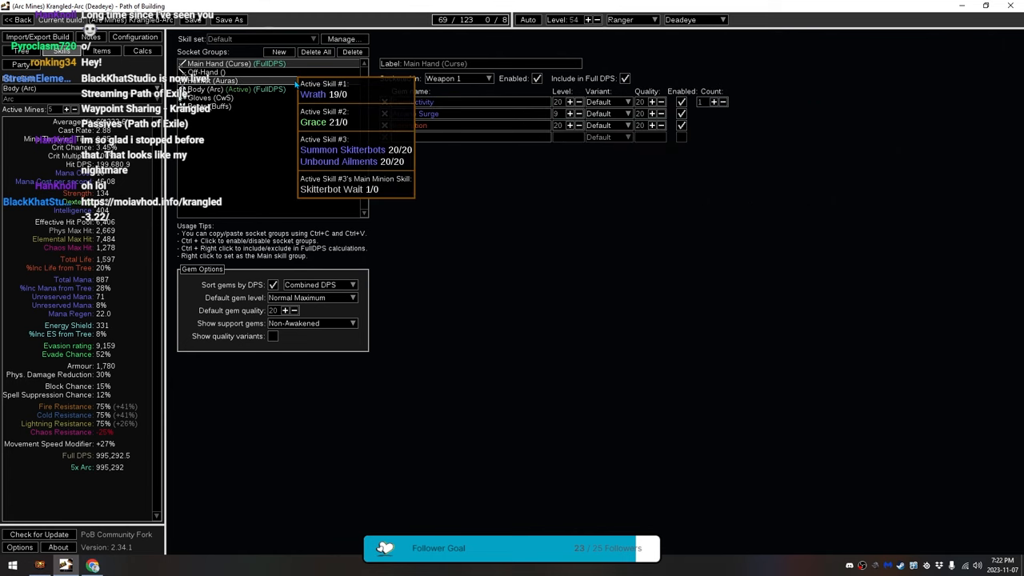
Show the Helmet aura gem group with Wrath, Grace, Summon Skitterbots and Unbound Ailments.
click(210, 80)
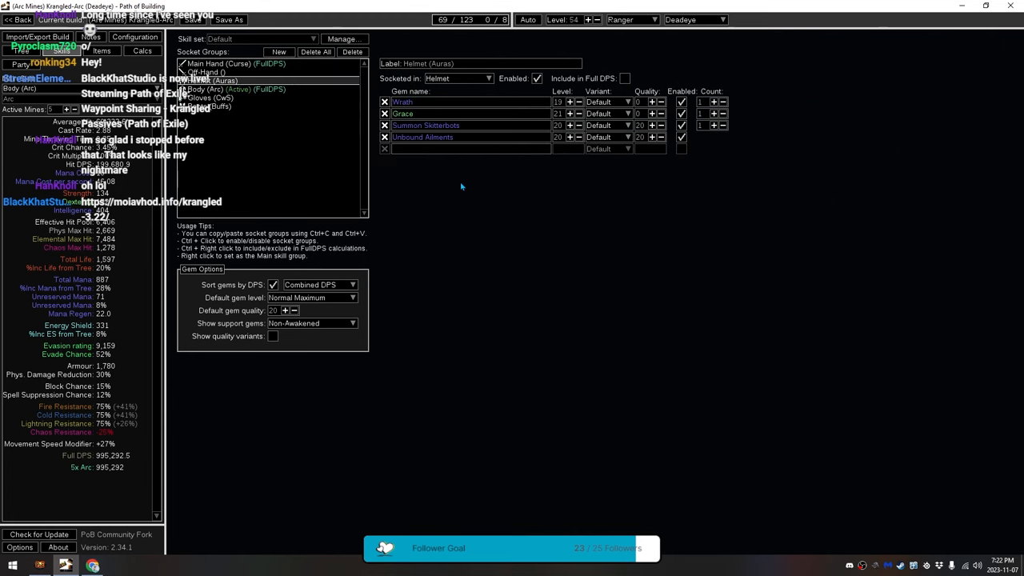
mouse_move(496, 99)
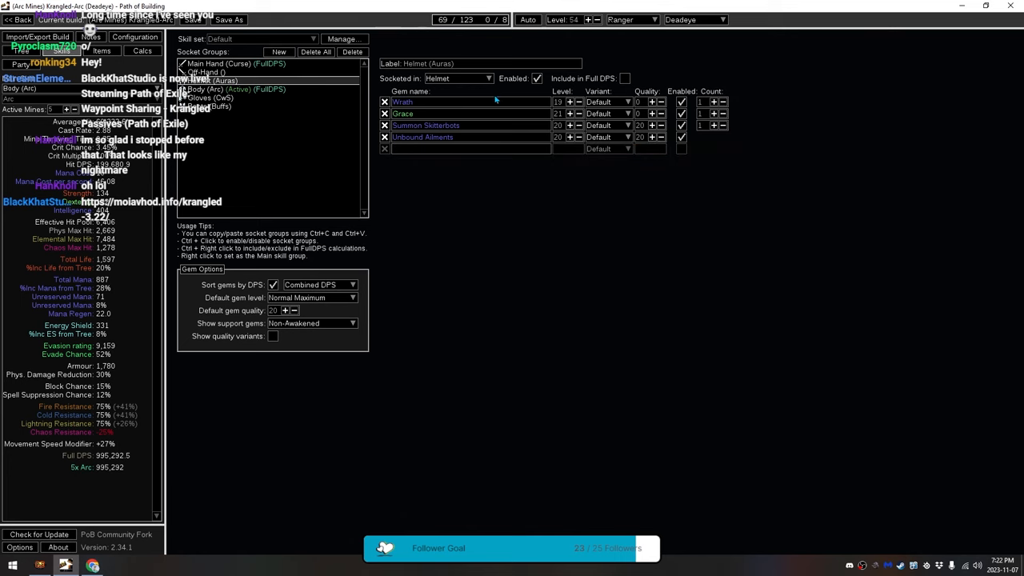
mouse_move(477, 138)
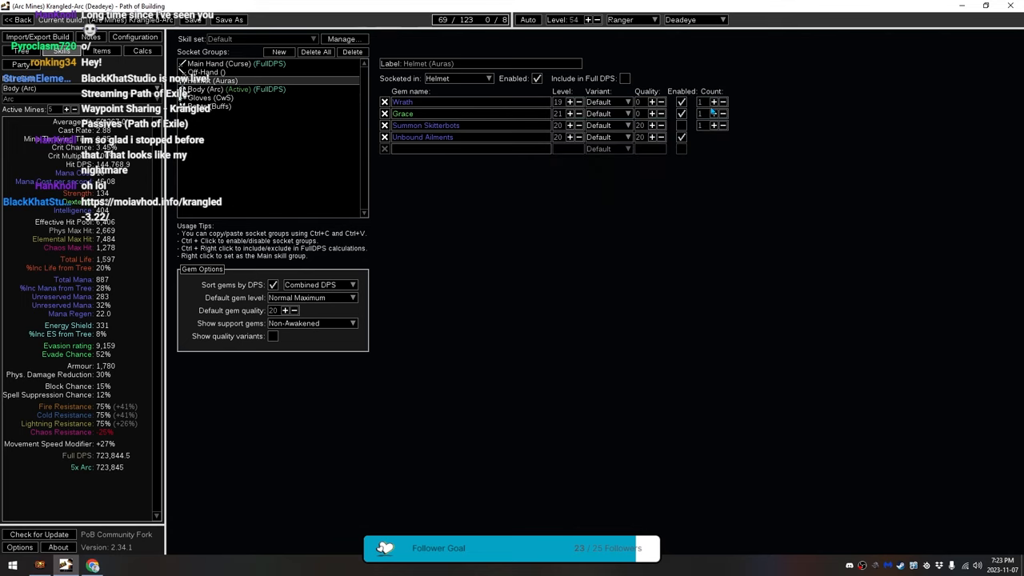
mouse_move(682, 138)
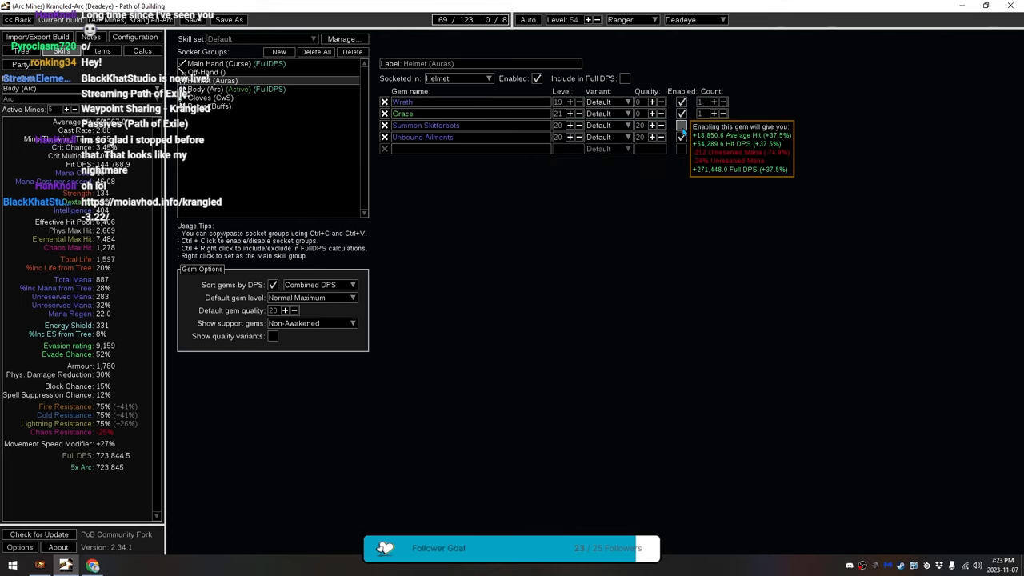
Re-enable the helmet aura gem to restore DPS, then show the Body Armour Arc mine group.
click(206, 72)
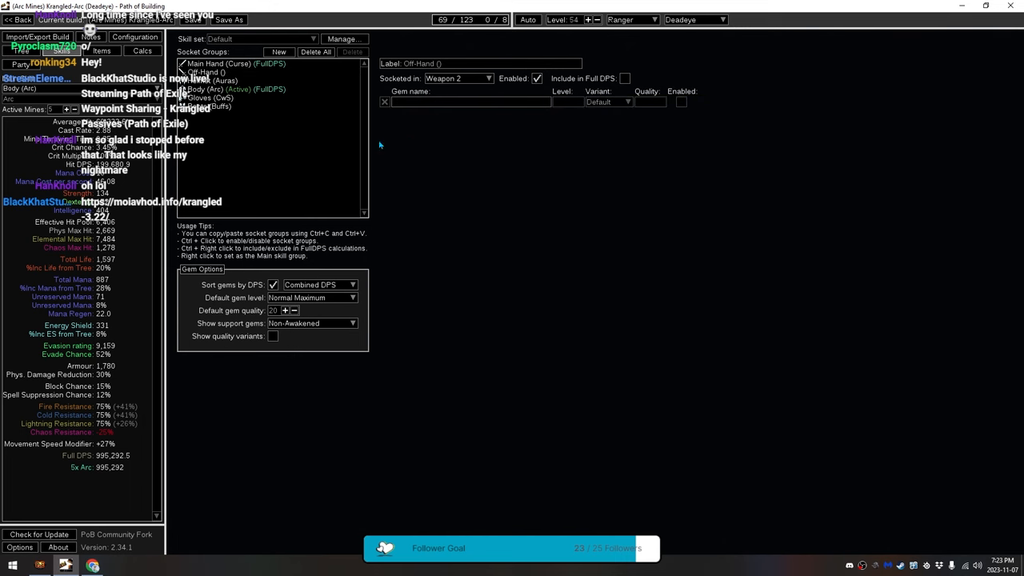
mouse_move(461, 164)
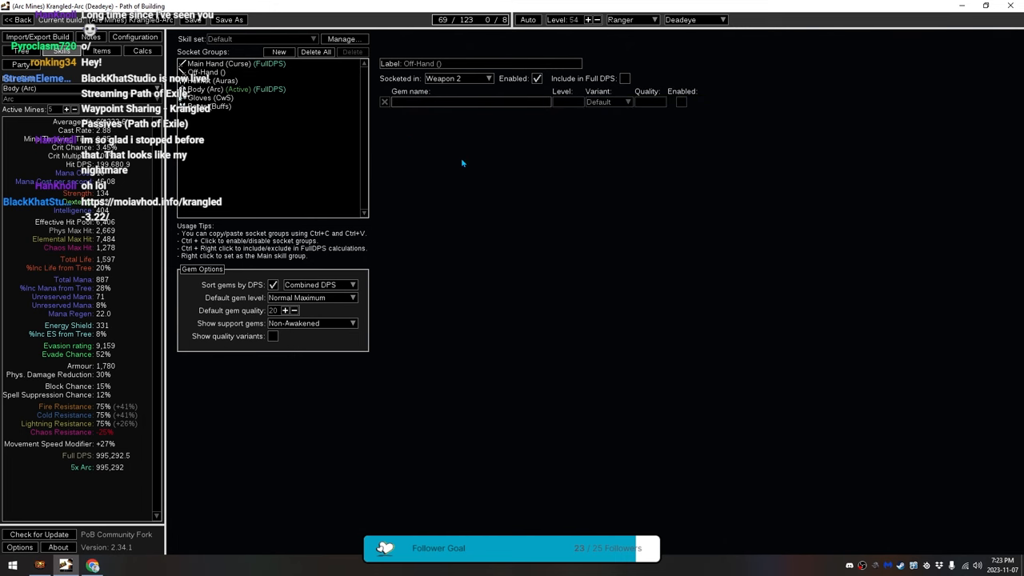
mouse_move(404, 153)
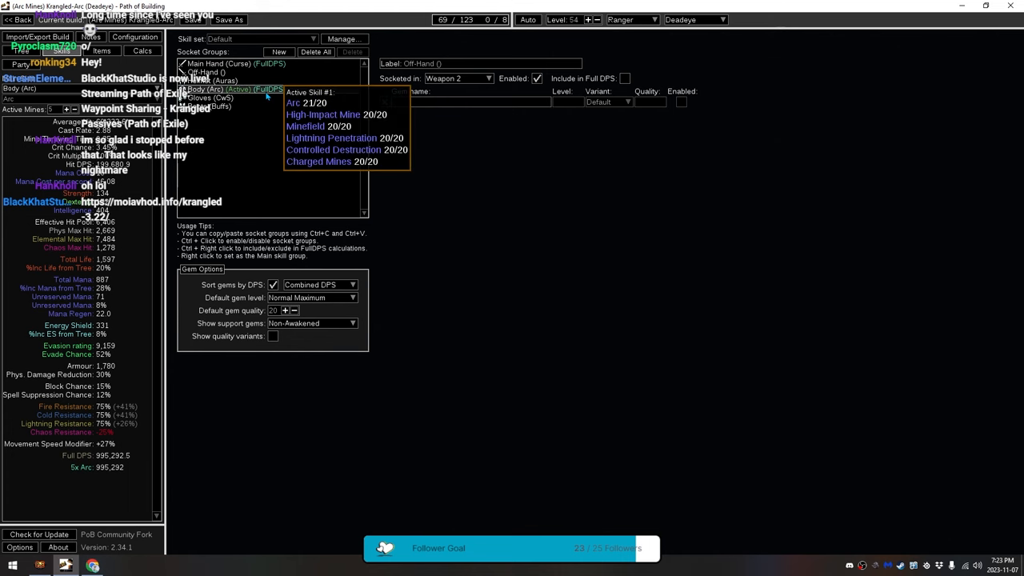
click(232, 90)
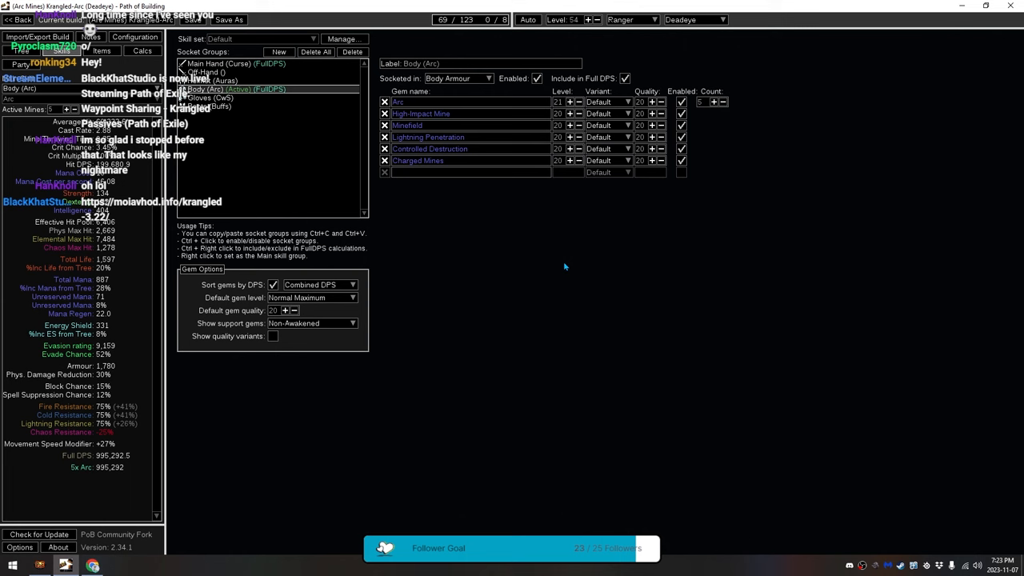
mouse_move(490, 125)
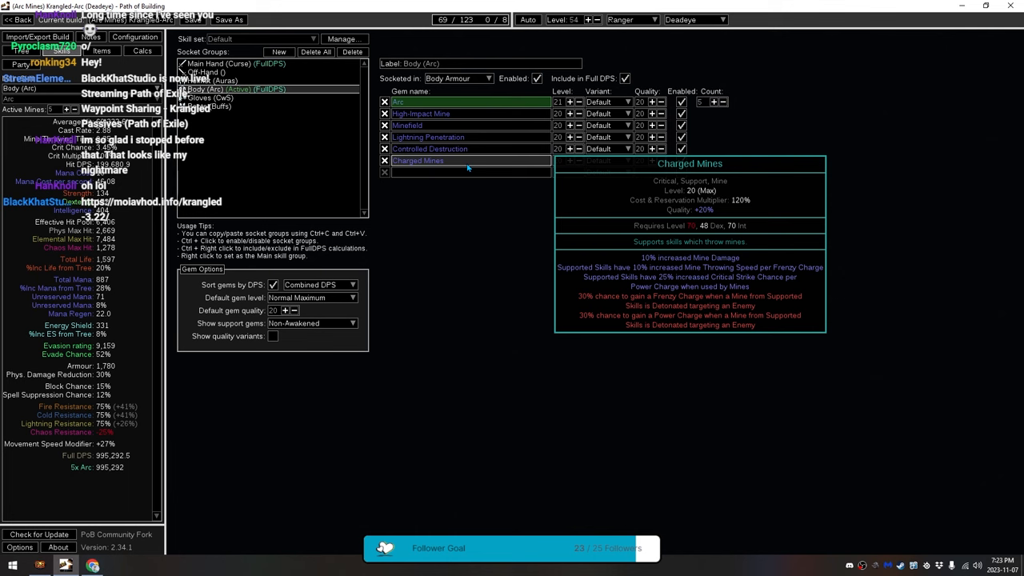
mouse_move(477, 162)
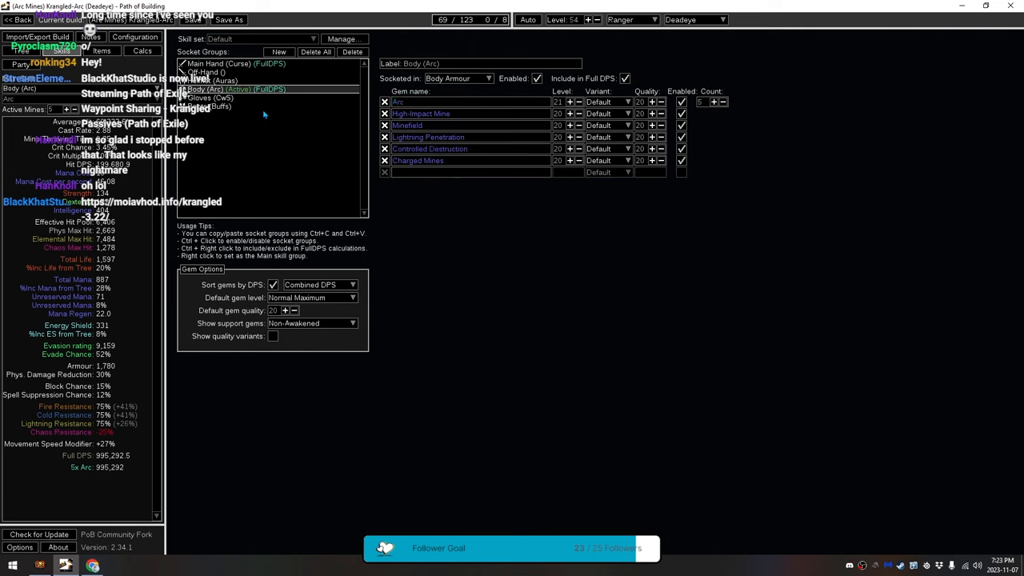
click(202, 106)
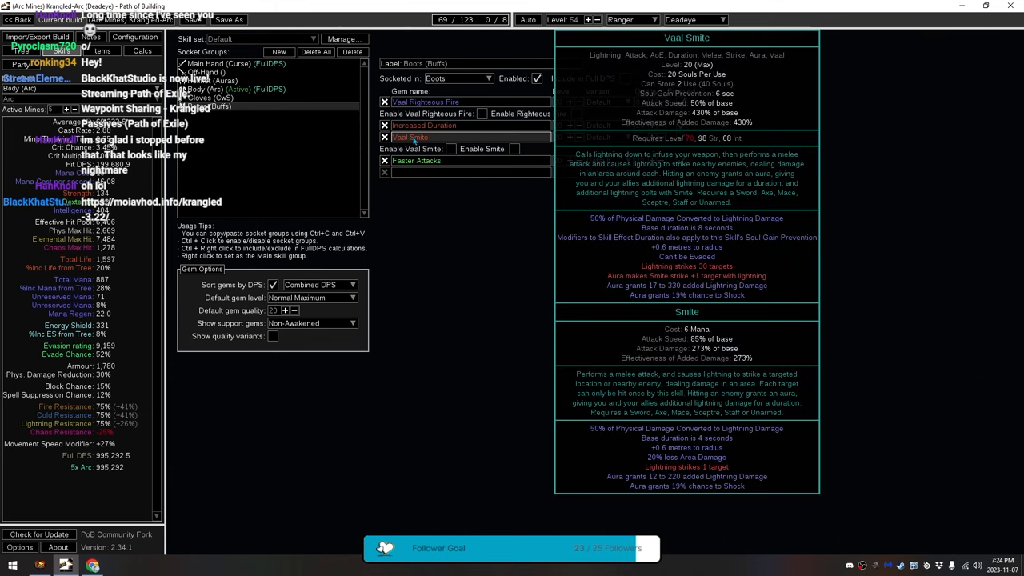
Show the Gloves cast-when-stunned group with Frost Shield, Hydrosphere and Desecration.
click(206, 97)
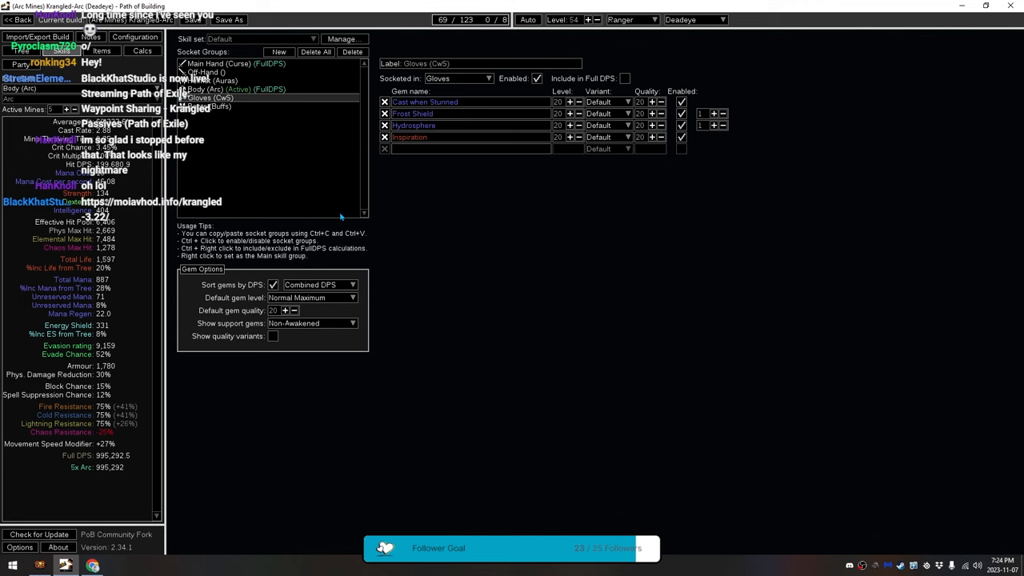
mouse_move(413, 125)
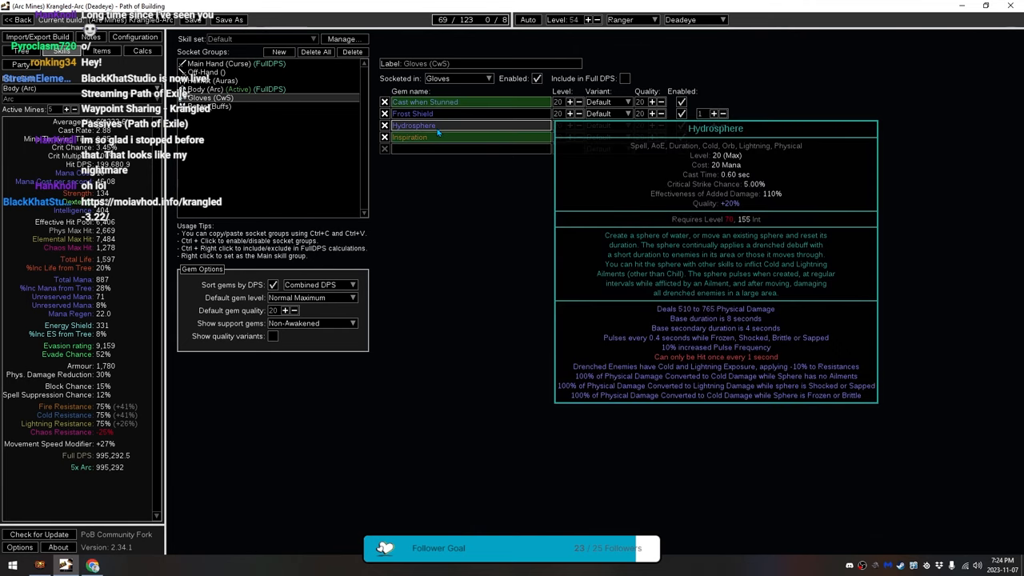